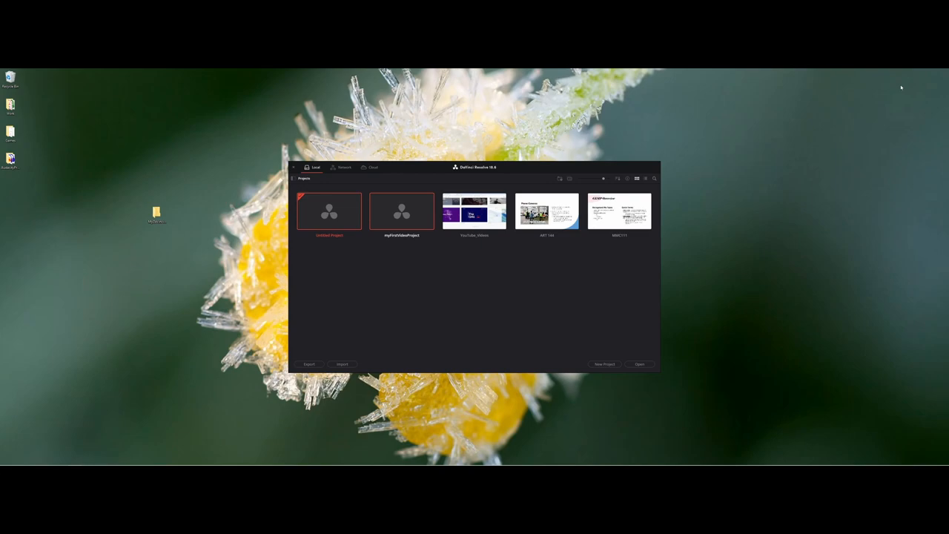
mouse_move(407, 221)
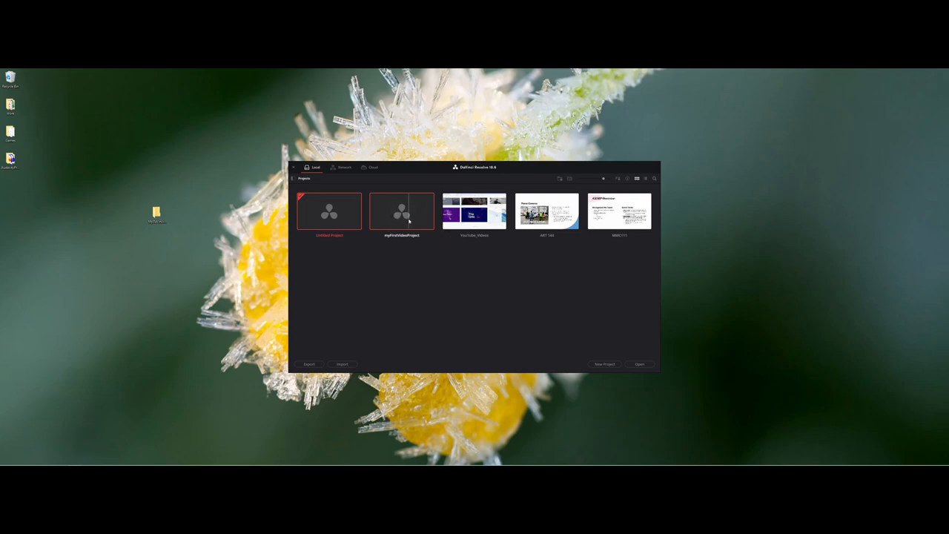
mouse_move(384, 195)
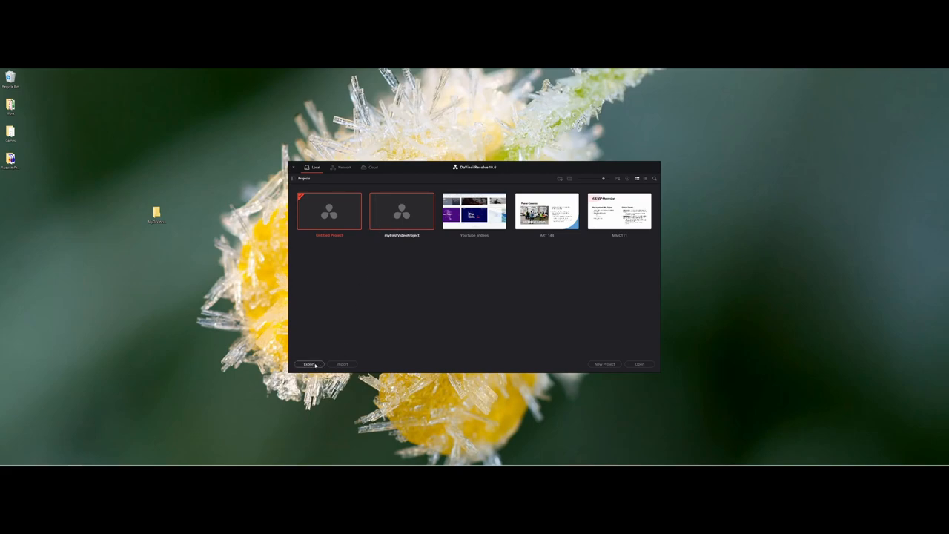
Step: Export myFirstVideoProject as a project file into Desktop > MyDaVinciProject, keeping the file name
click(309, 364)
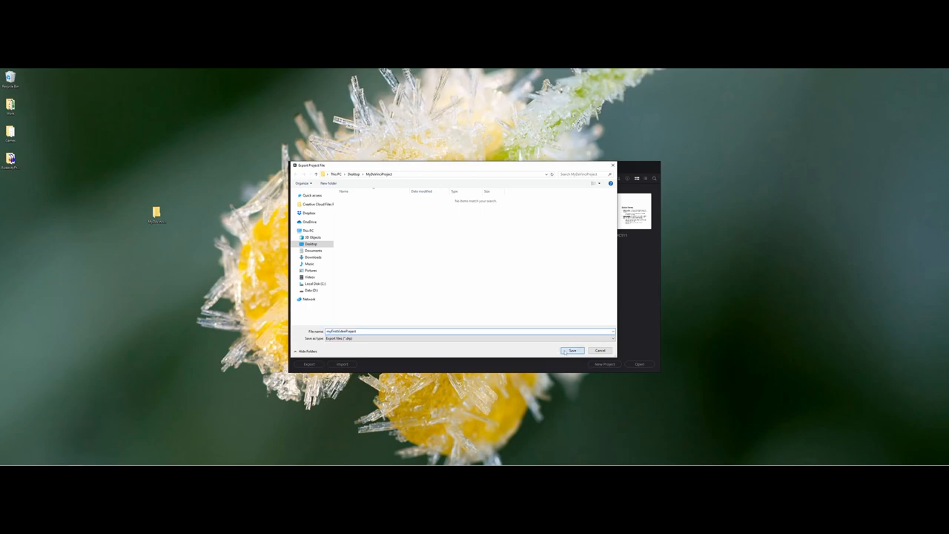
click(571, 350)
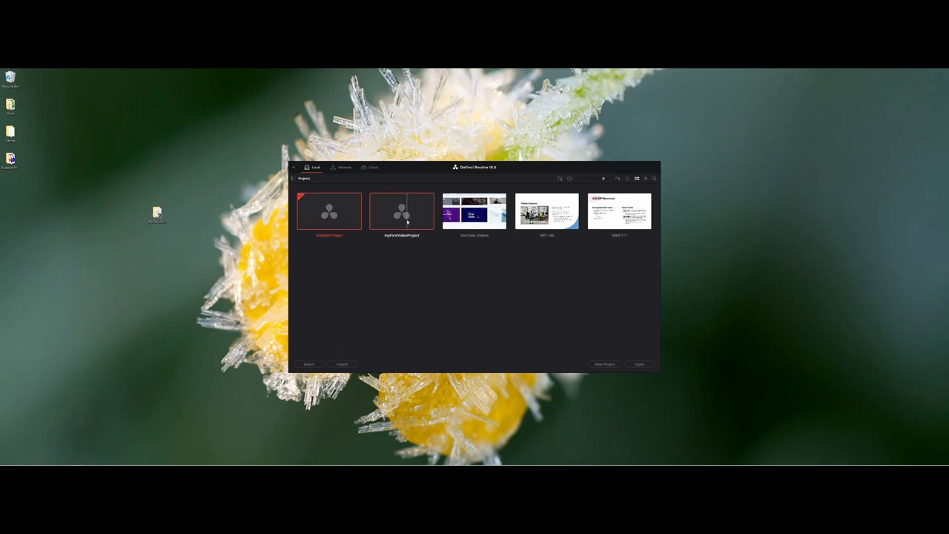
Step: Open myFirstVideoProject from the Project Manager for editing
double_click(402, 212)
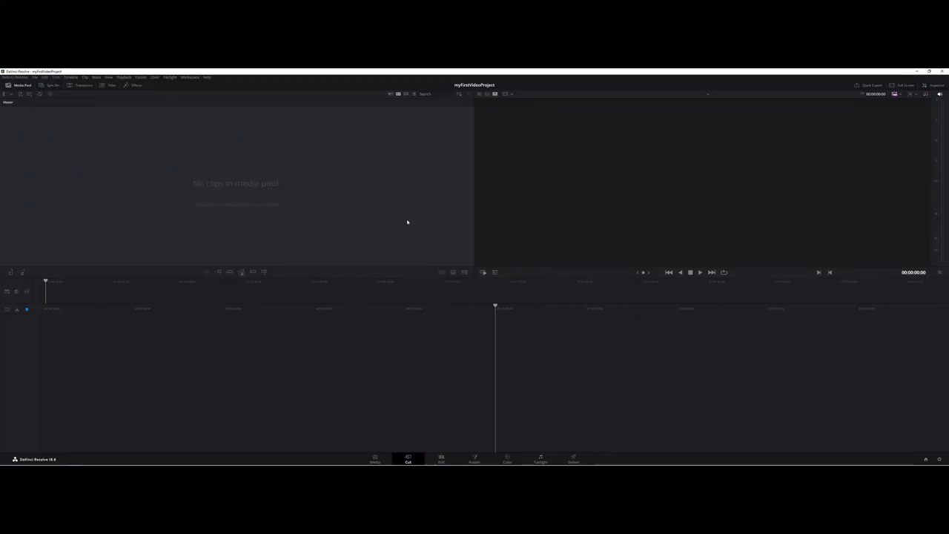
mouse_move(407, 228)
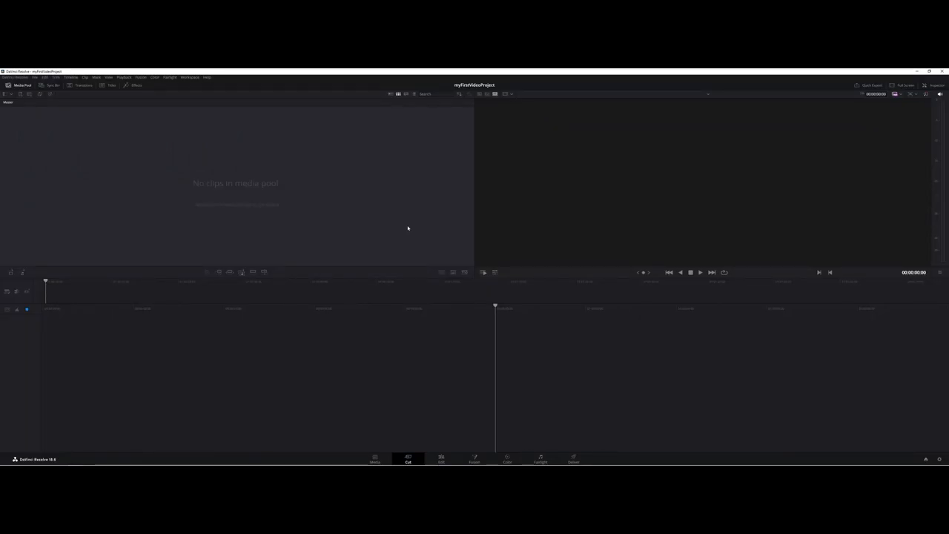
mouse_move(406, 266)
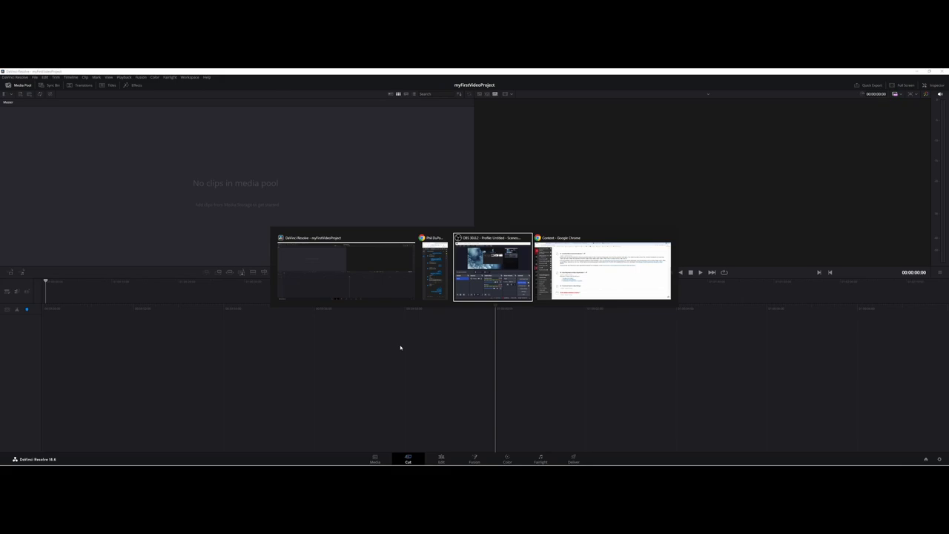
Step: Browse to Desktop > MyDaVinciProject in File Explorer and check the exported myFirstVideoProject file
click(603, 270)
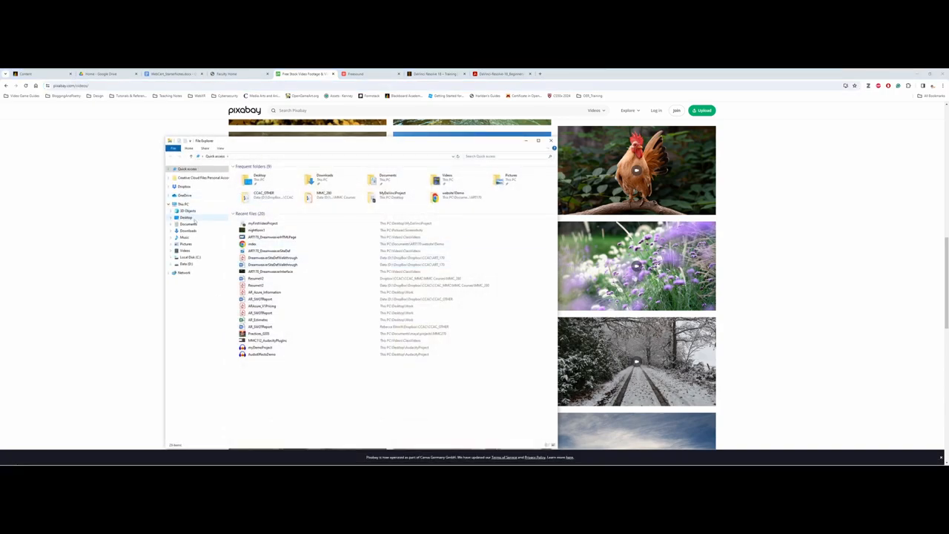
click(186, 217)
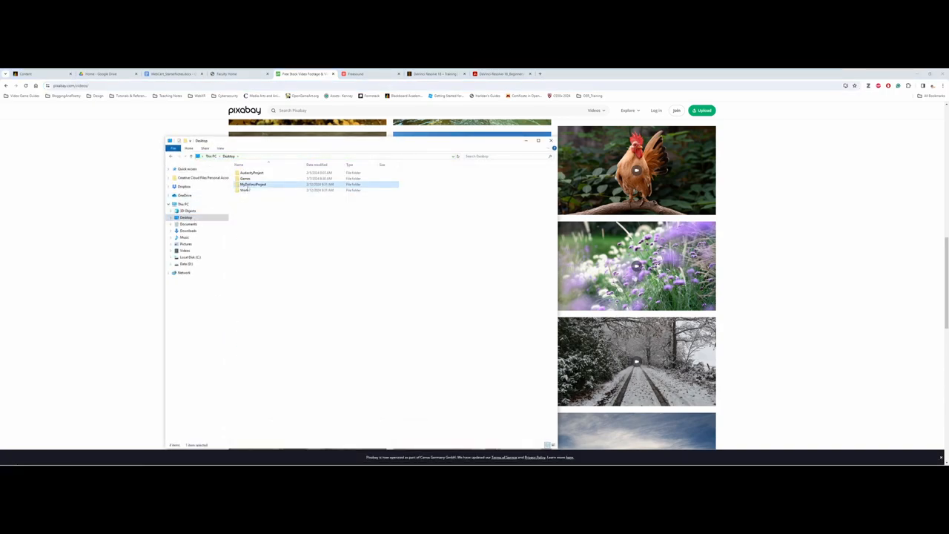
double_click(253, 184)
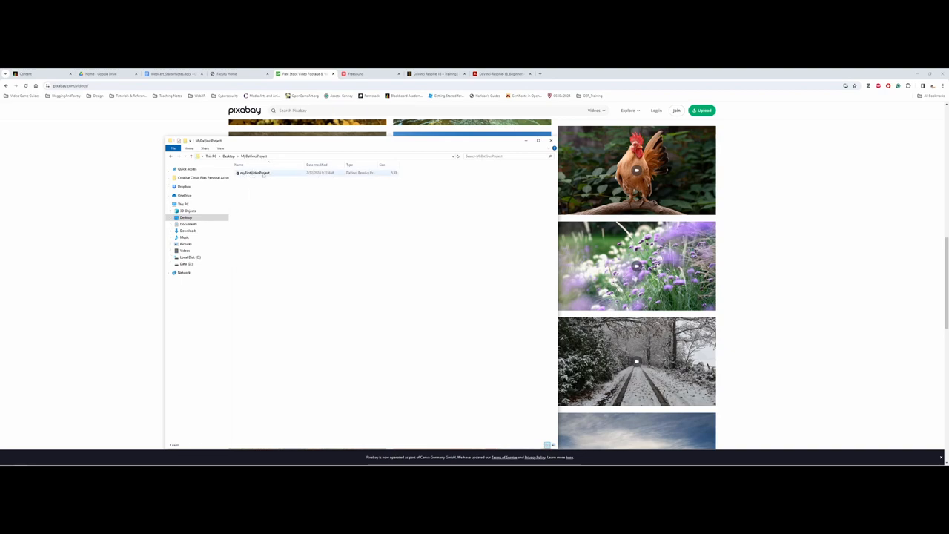
click(254, 172)
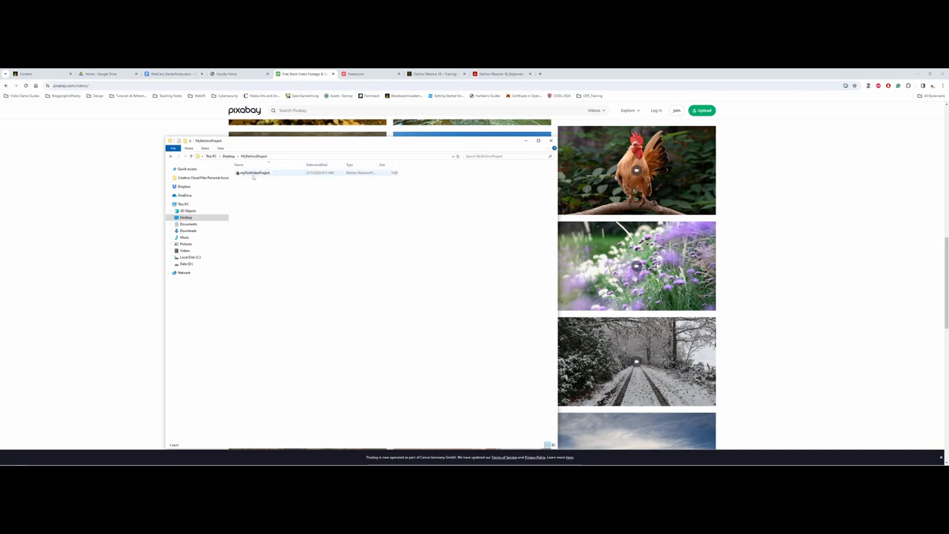
mouse_move(254, 173)
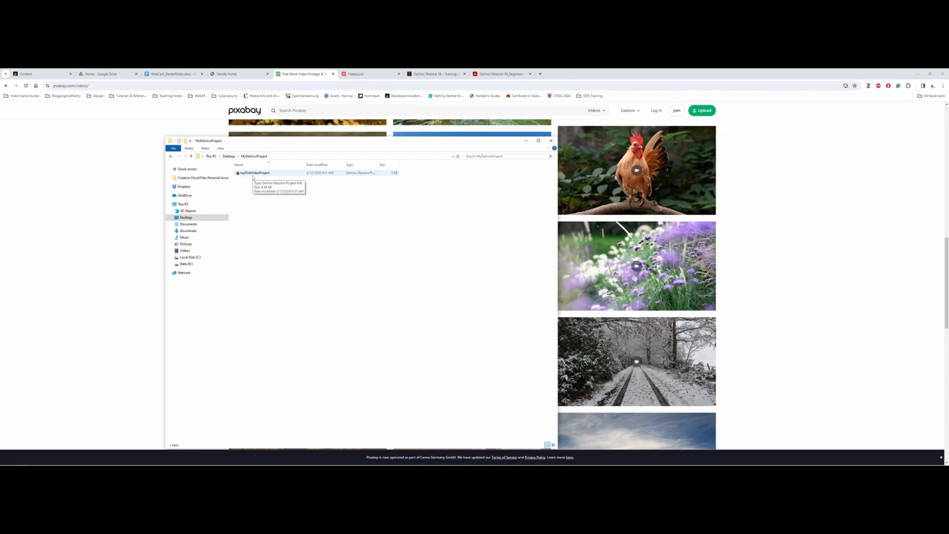
mouse_move(266, 200)
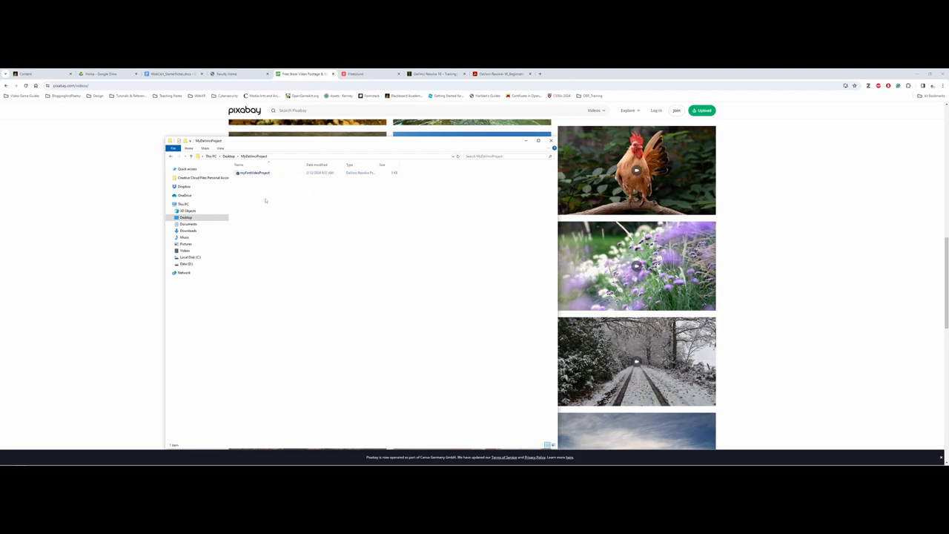
mouse_move(275, 207)
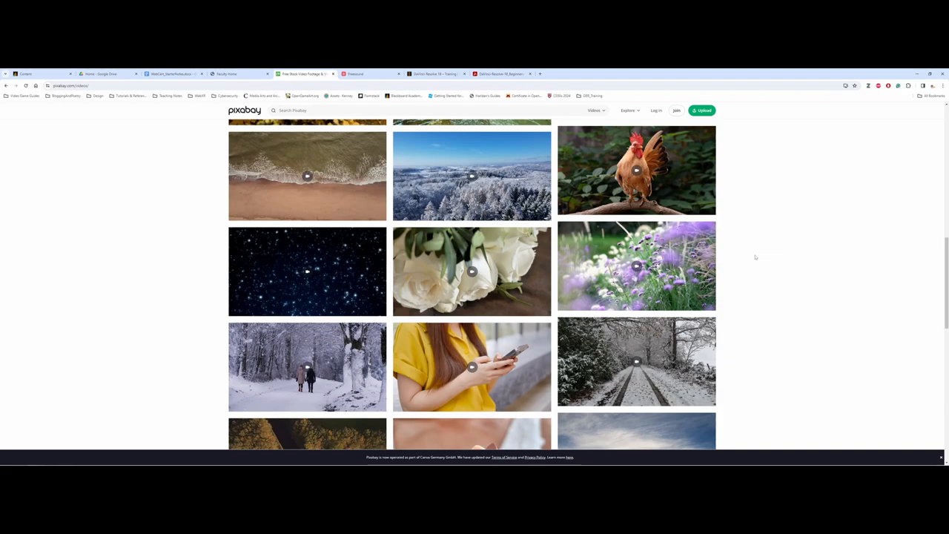
scroll(up, 3)
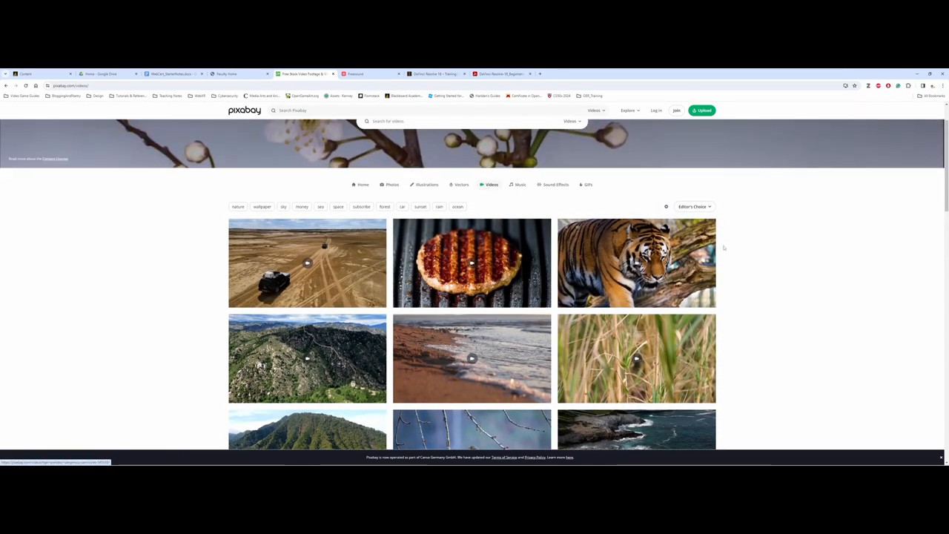
scroll(down, 3)
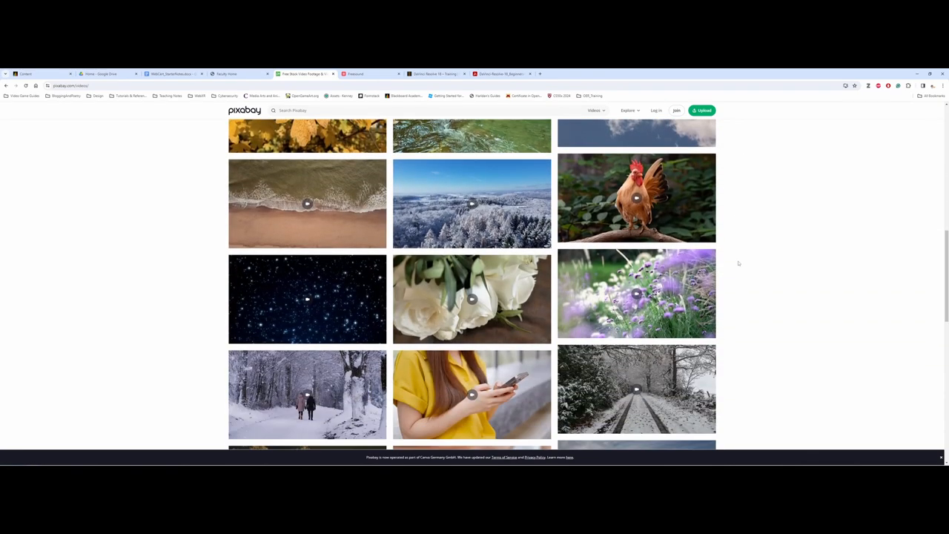
mouse_move(738, 264)
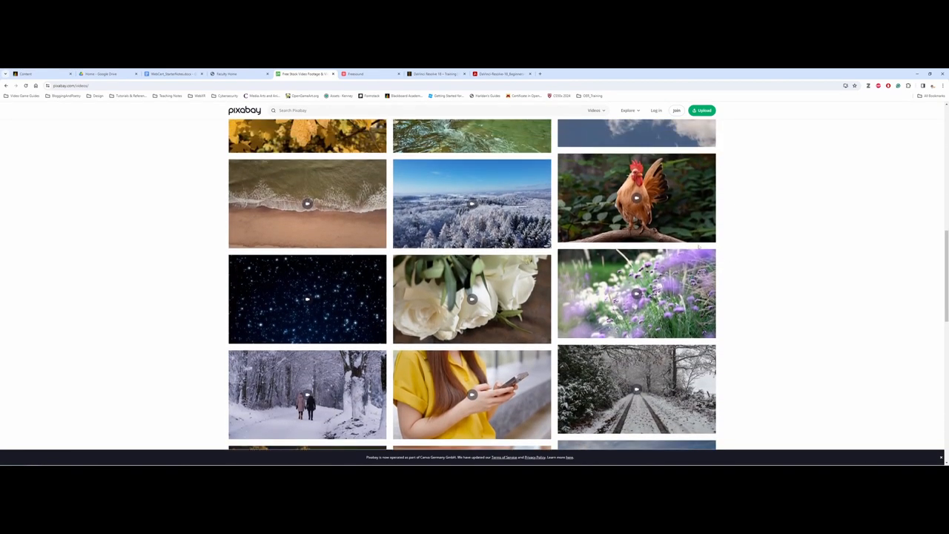
mouse_move(471, 204)
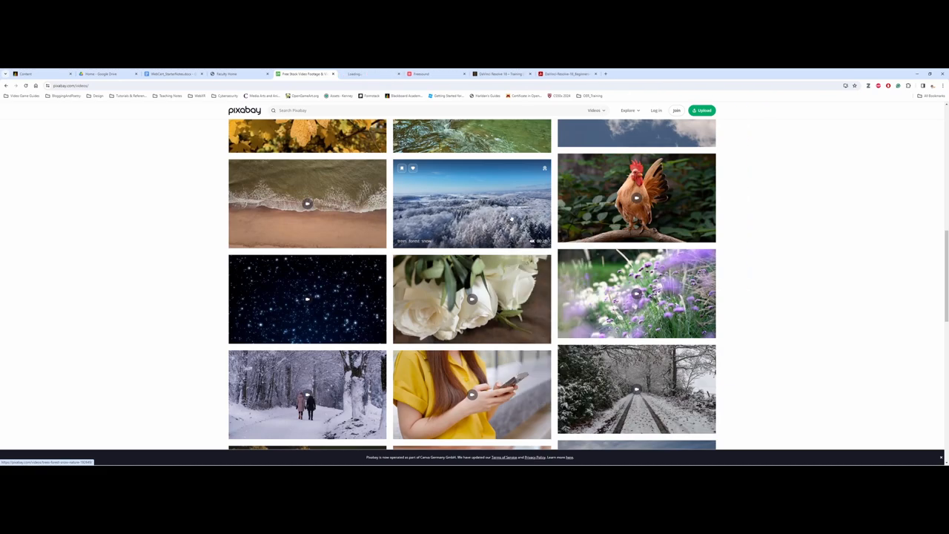
Step: Download the snowy forest aerial clip at 1920×1080 and dismiss the thank-you popup
click(471, 204)
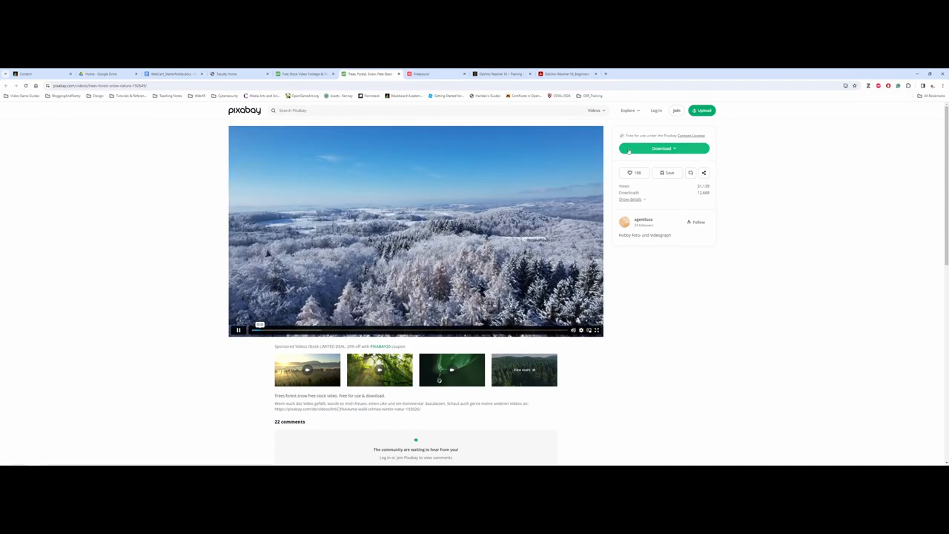
click(661, 148)
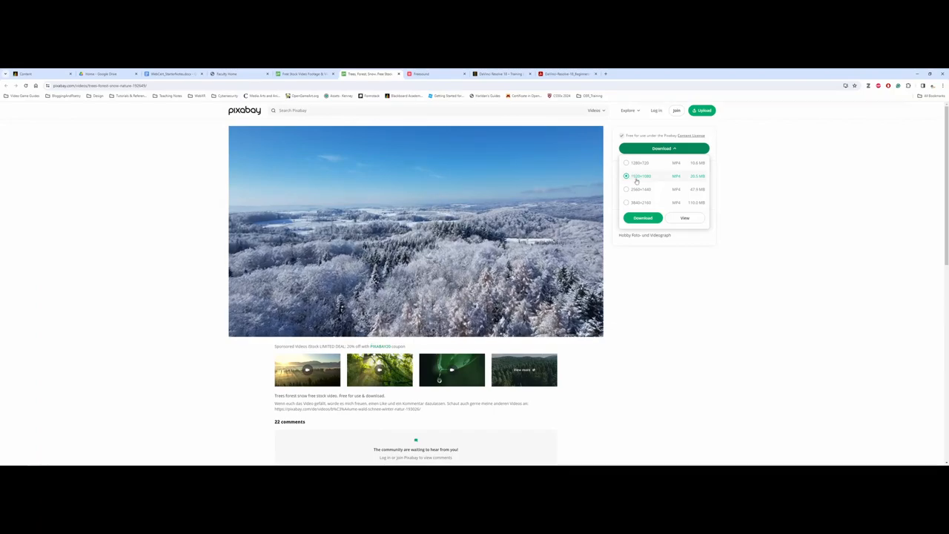
click(642, 217)
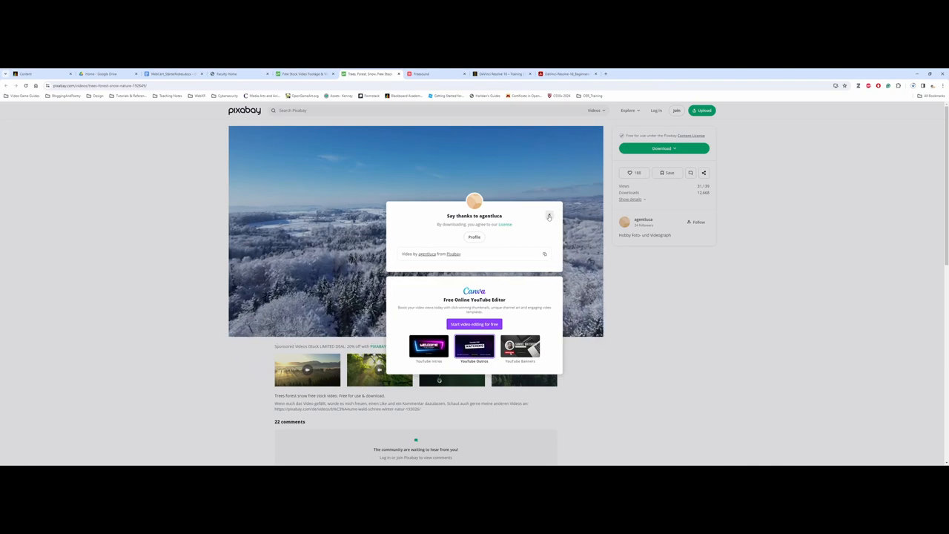
click(548, 216)
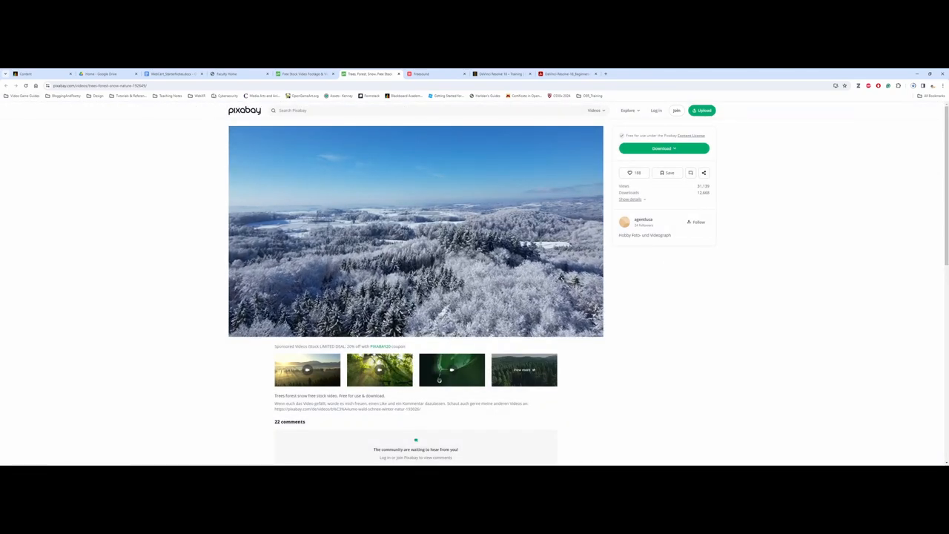
mouse_move(371, 74)
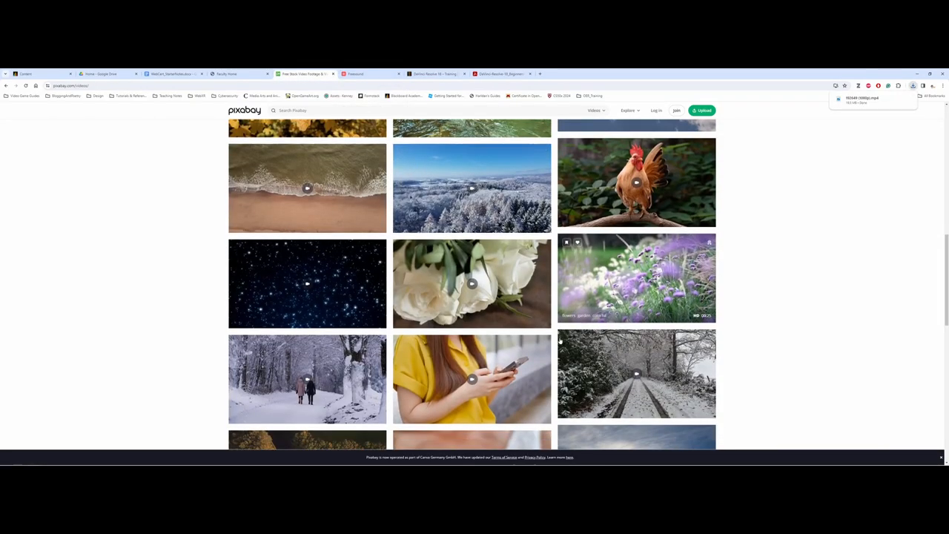
Step: Download the two-people winter walk clip at 1920×1080, then return to the Pixabay home page
scroll(down, 3)
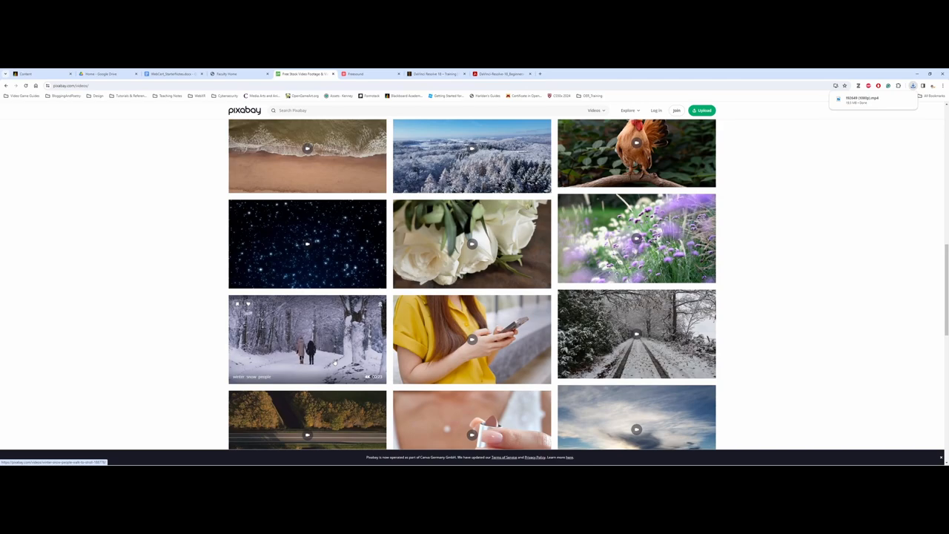
click(307, 339)
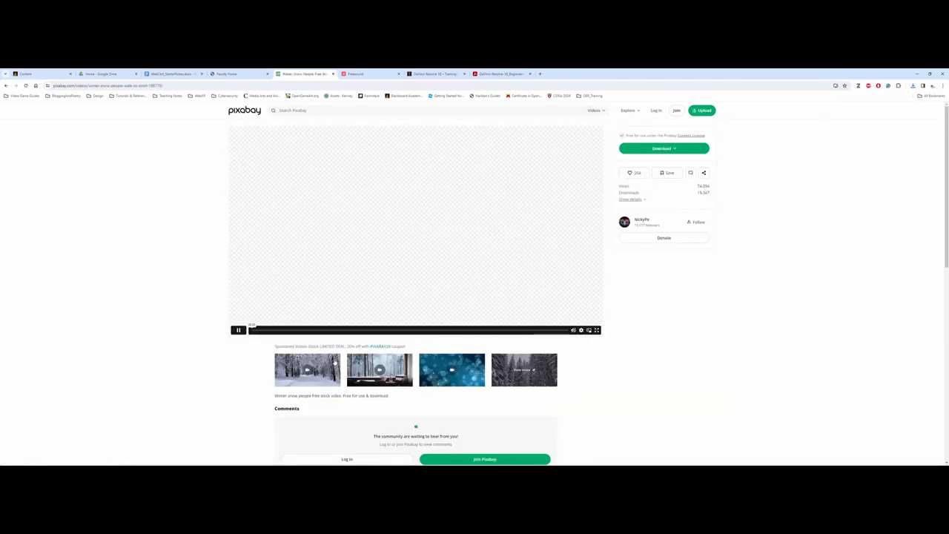
click(663, 147)
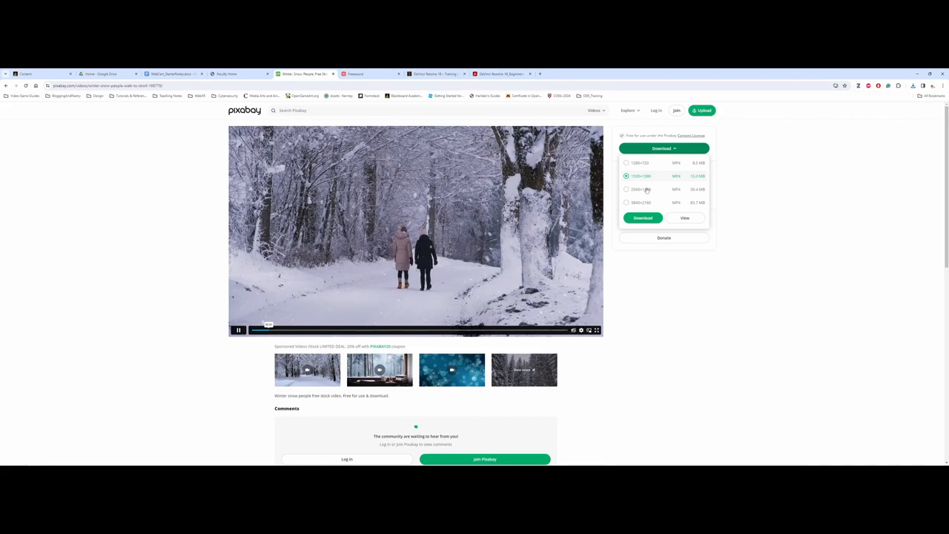
click(642, 217)
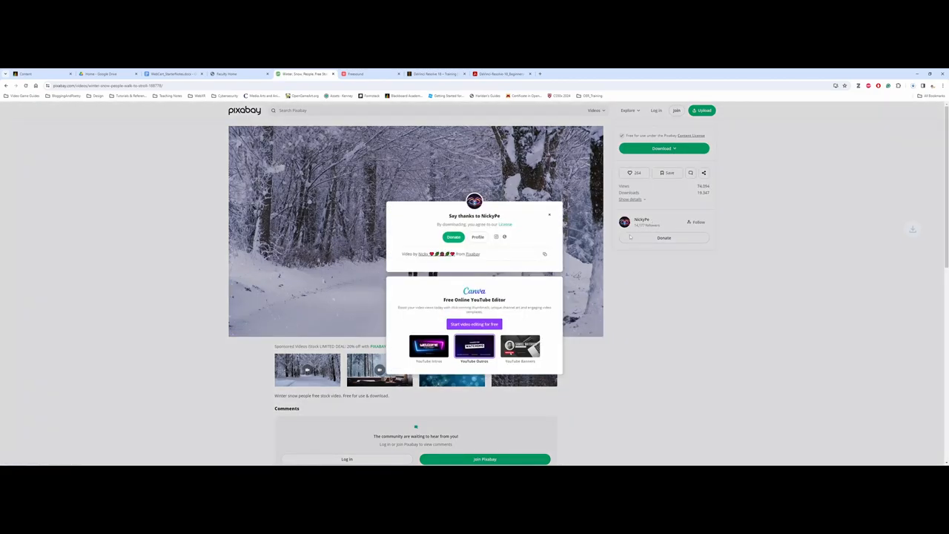
click(549, 215)
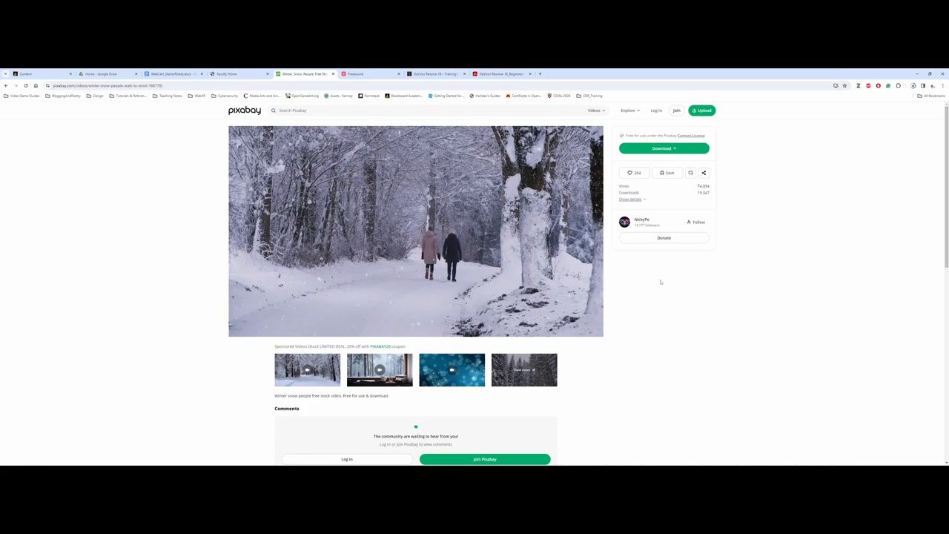
click(244, 111)
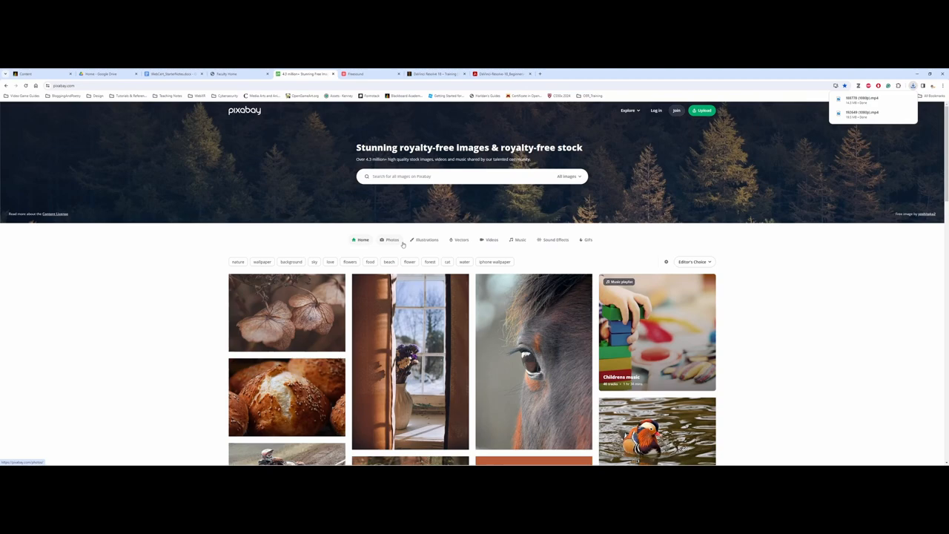
Step: Search Pixabay photos for 'winter'
click(391, 240)
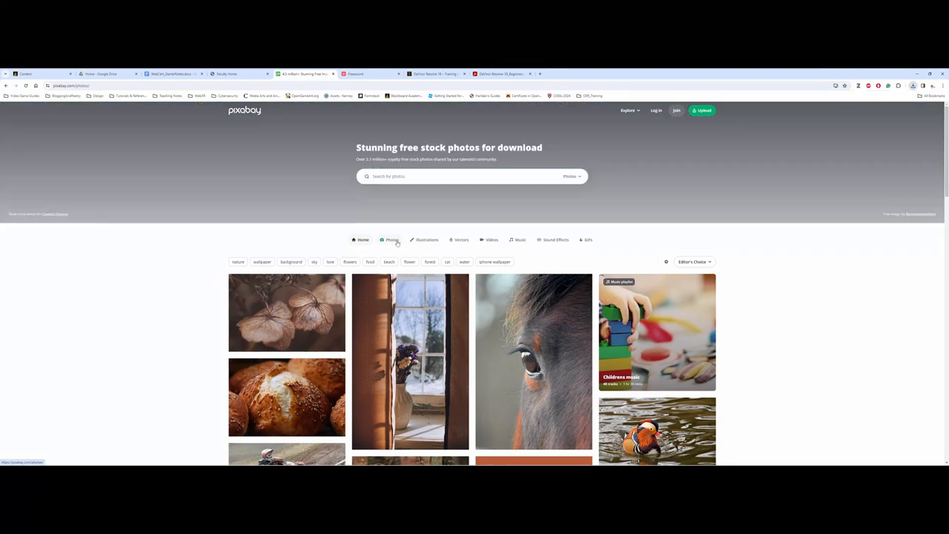
scroll(down, 3)
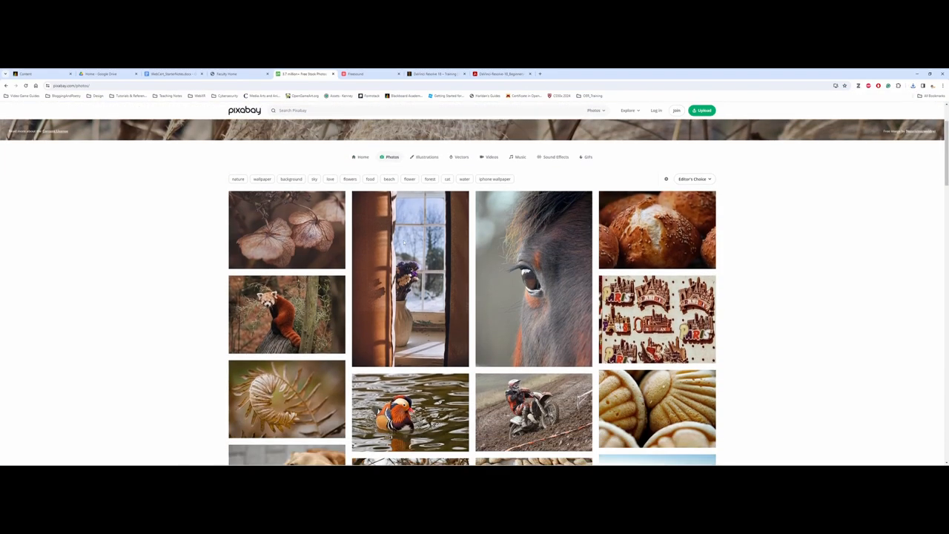
scroll(up, 3)
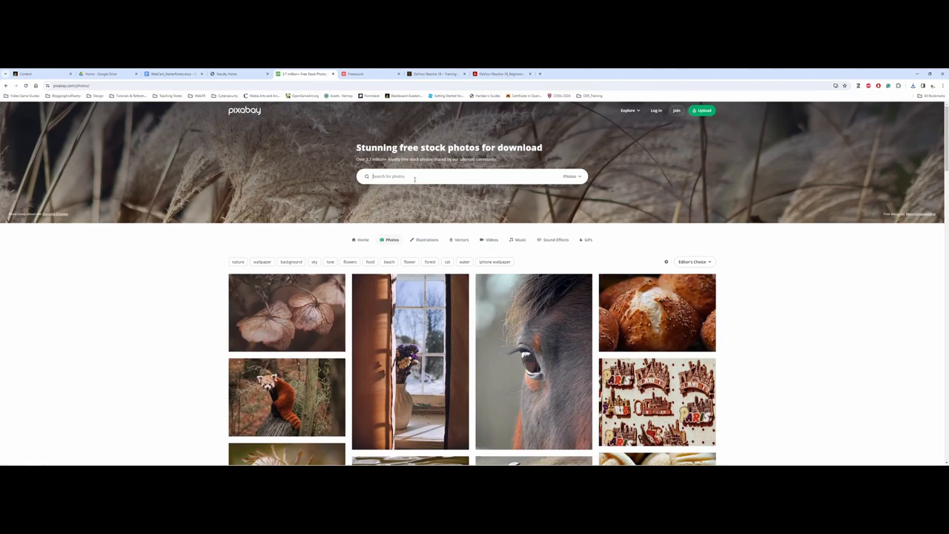
text(winter)
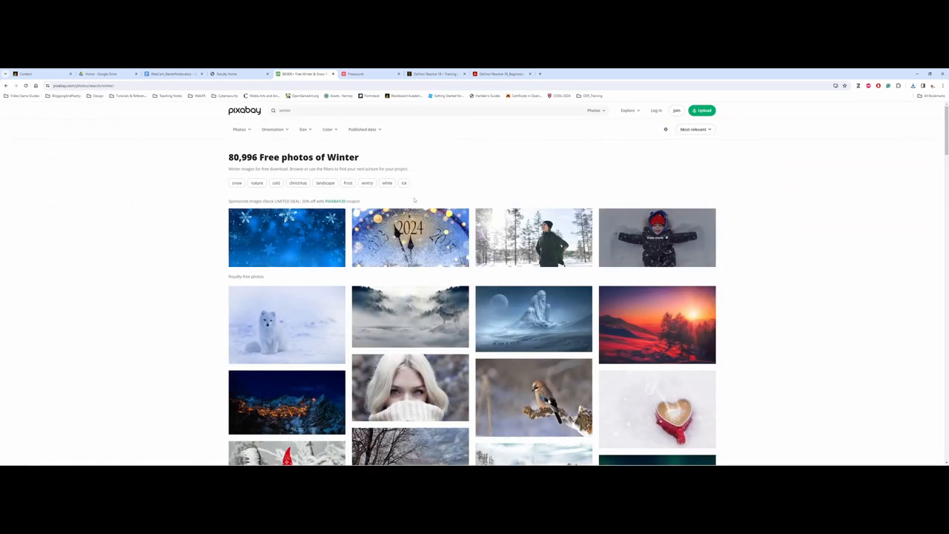
scroll(down, 3)
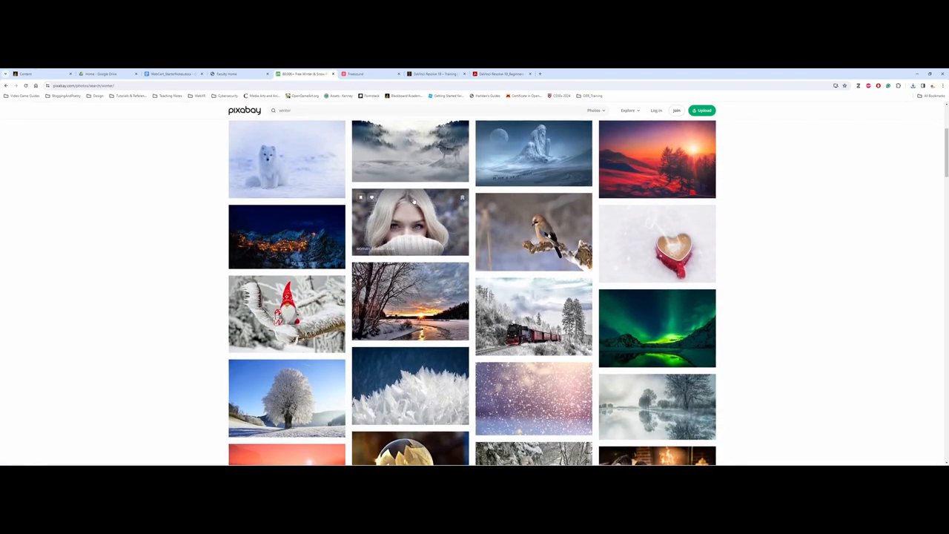
scroll(down, 3)
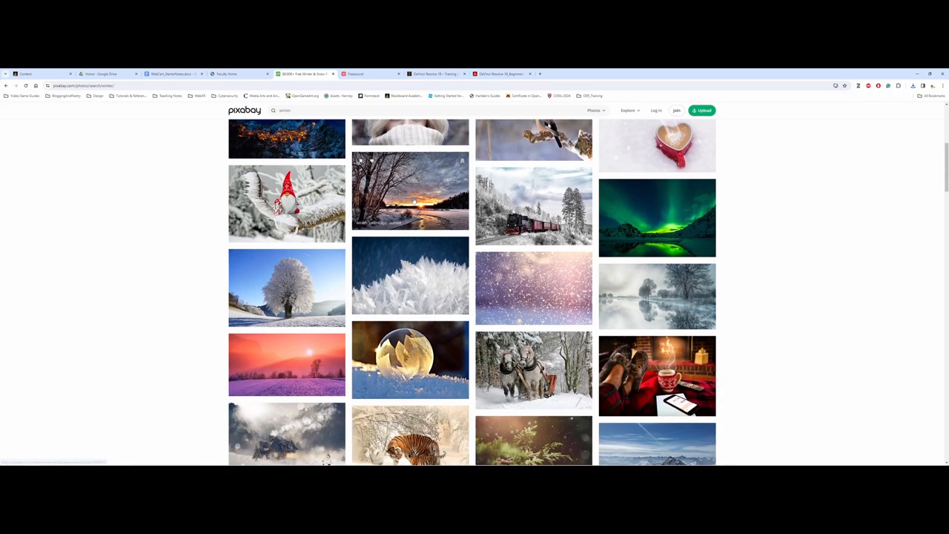
scroll(down, 3)
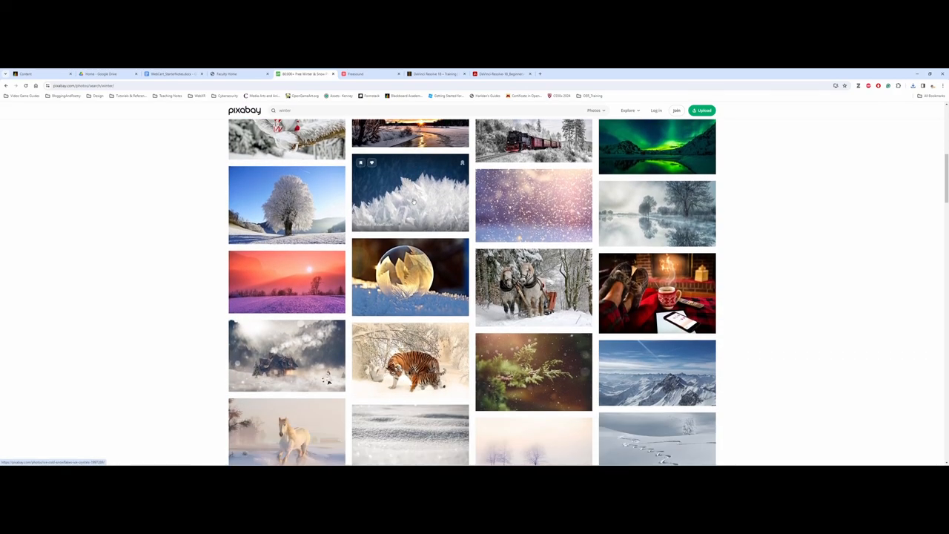
mouse_move(408, 278)
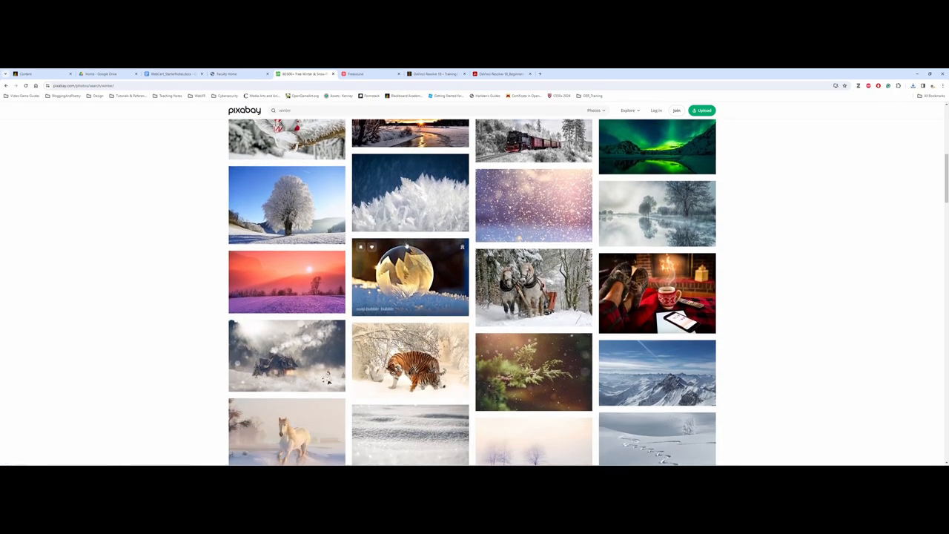
scroll(down, 3)
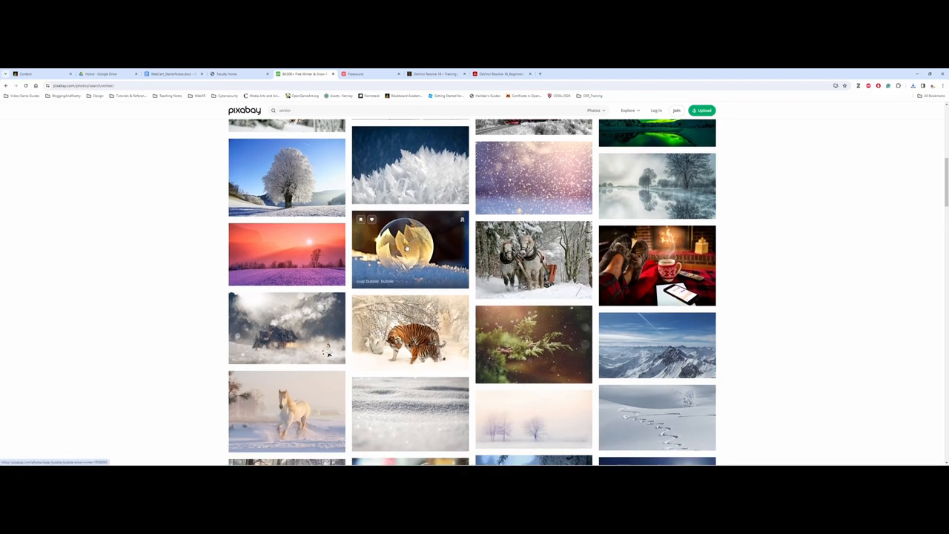
scroll(down, 3)
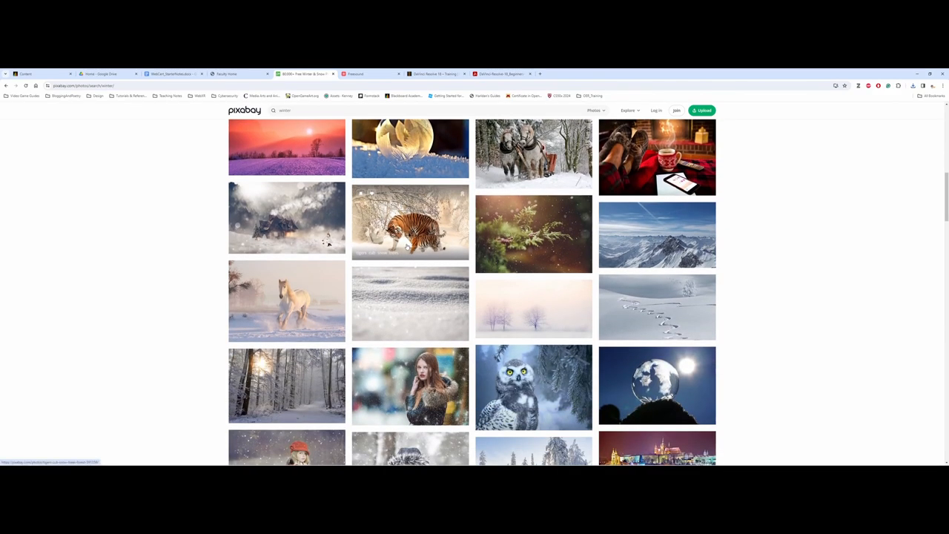
scroll(up, 3)
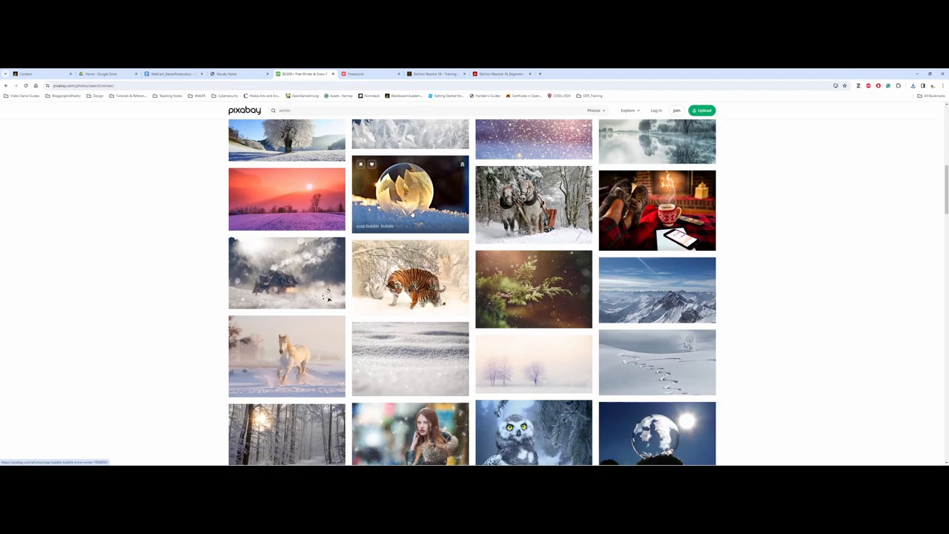
scroll(down, 3)
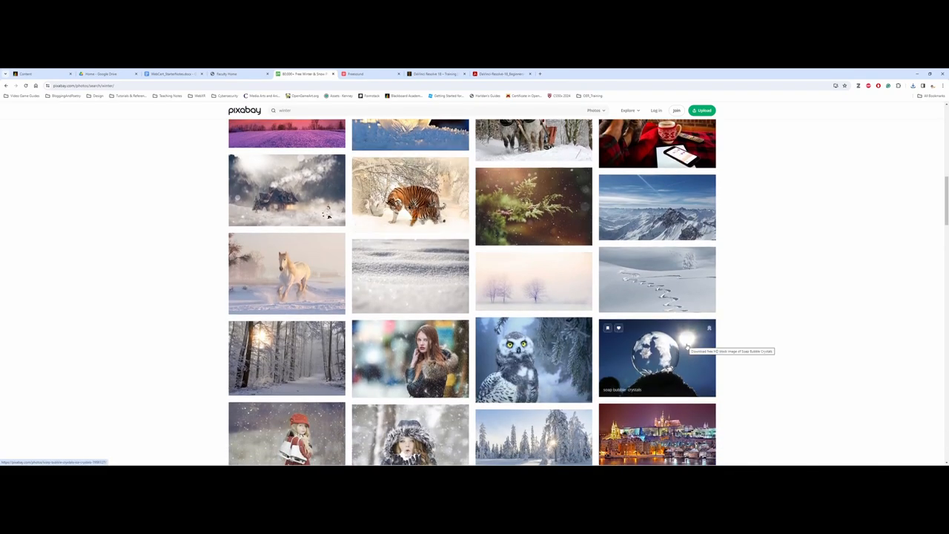
Step: Download the soap bubble crystals photo at 1920×1280 and dismiss the popup
click(656, 358)
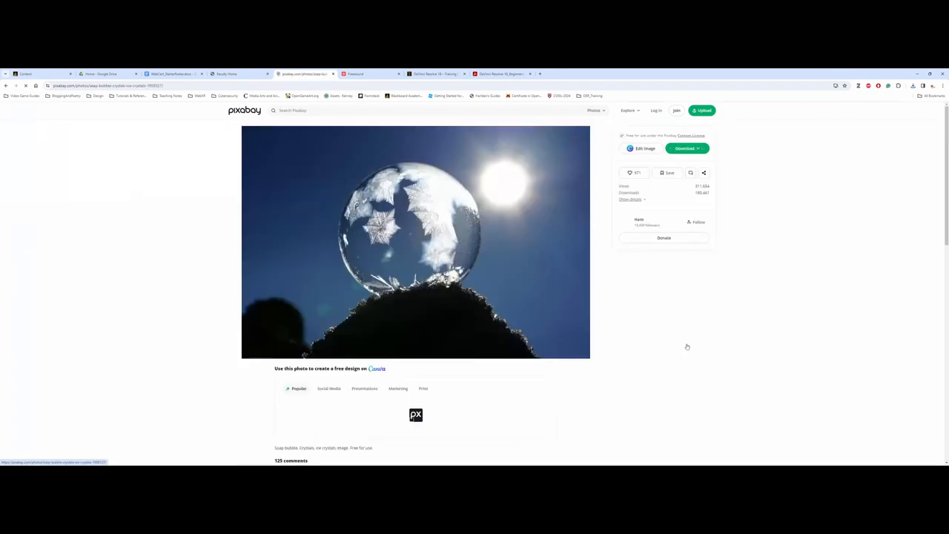
click(685, 147)
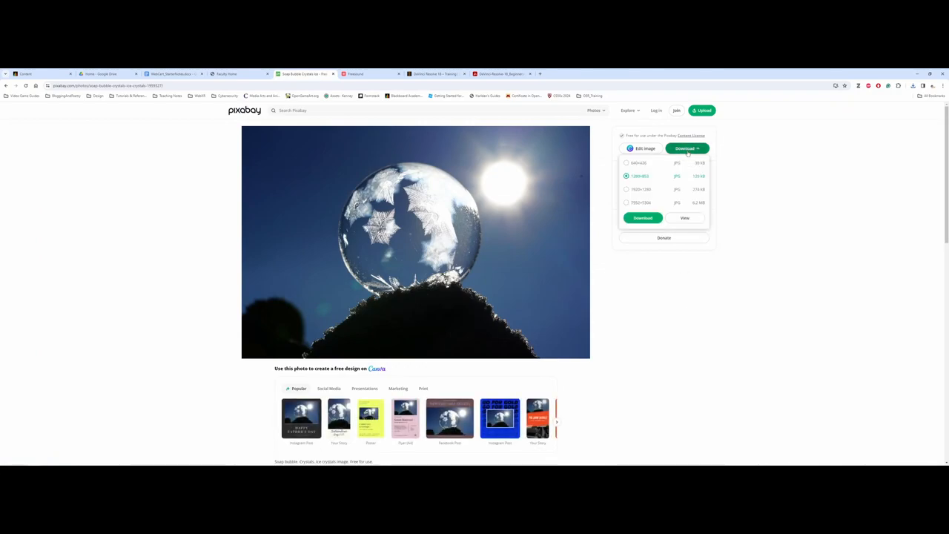
click(626, 189)
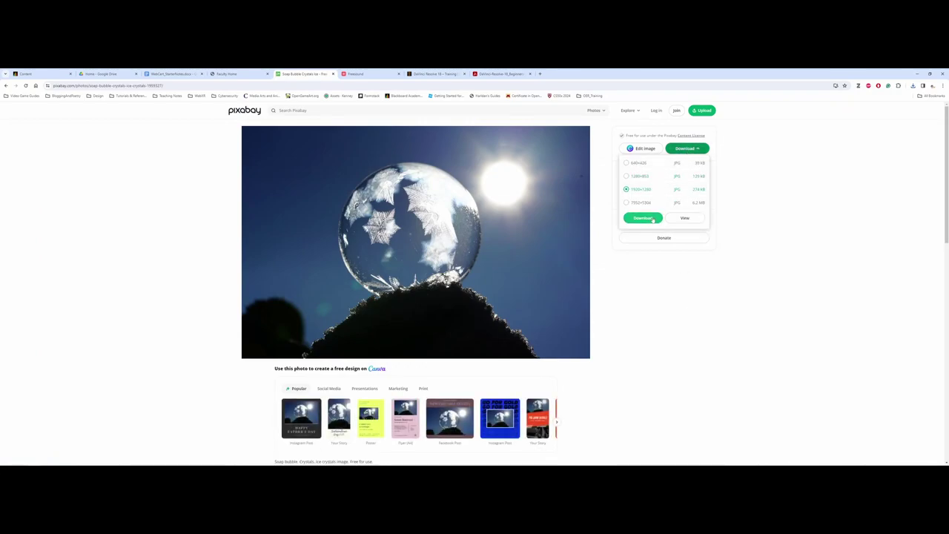
click(641, 217)
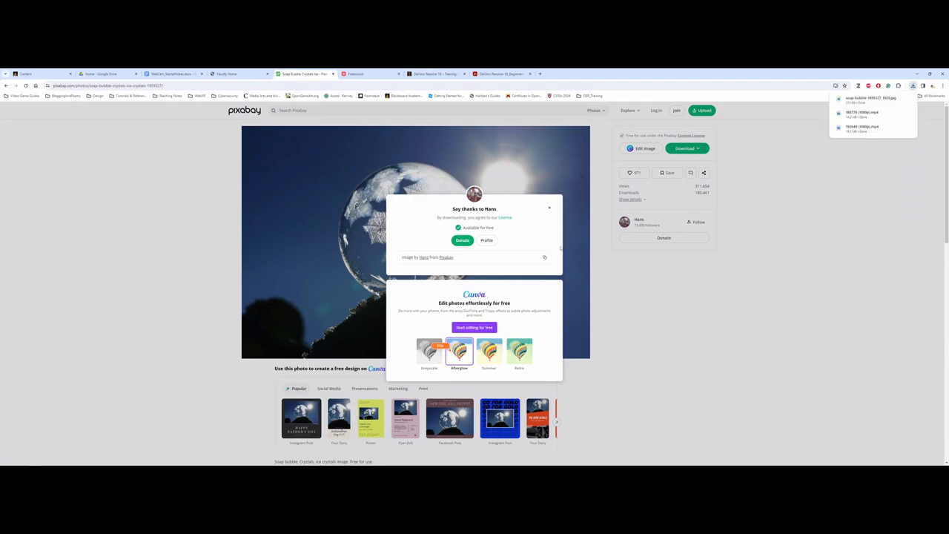
click(549, 207)
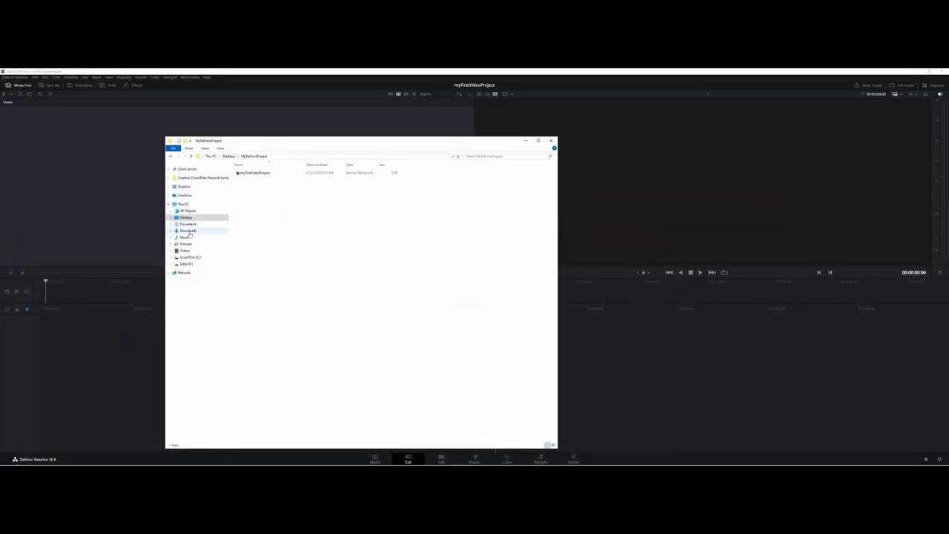
Step: Move the three downloaded files from Downloads into Desktop > MyDaVinciProject and close Explorer
click(188, 231)
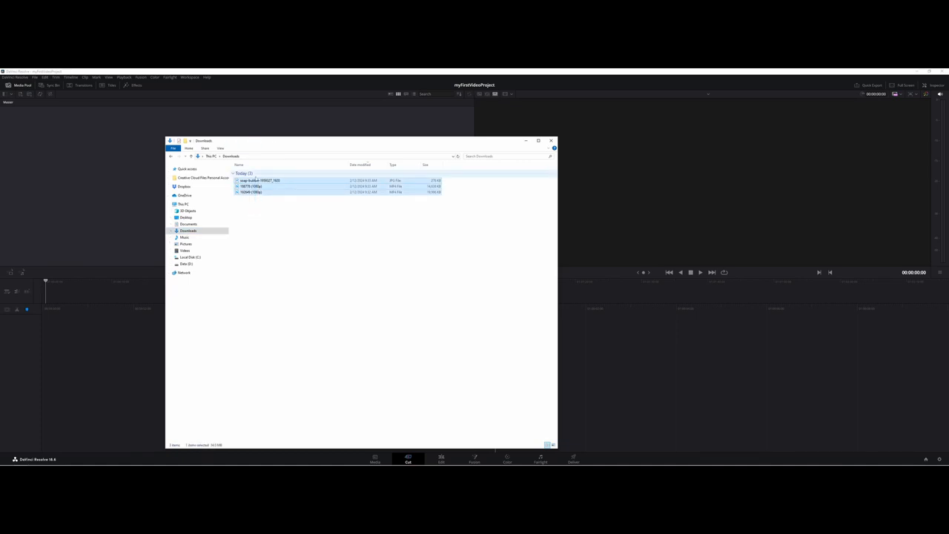
click(186, 218)
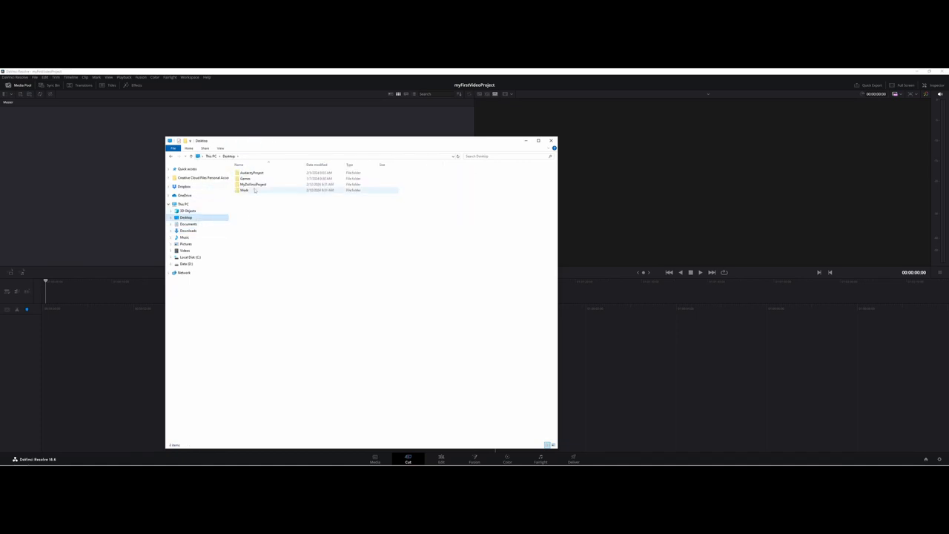
double_click(253, 184)
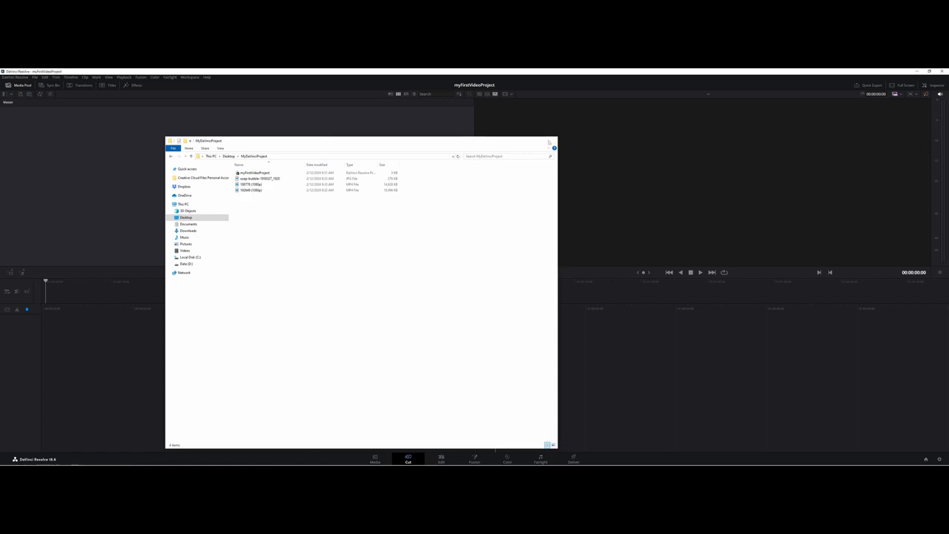
click(553, 141)
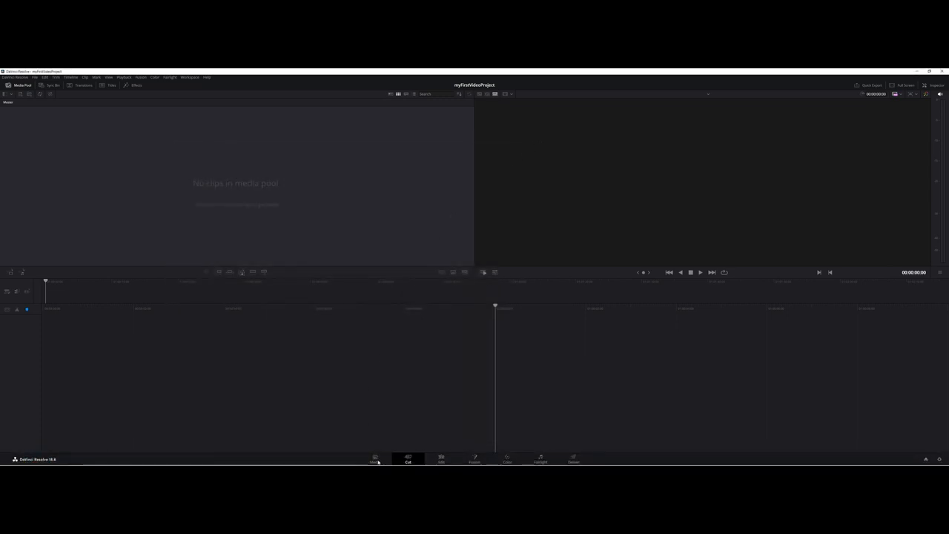
Step: Import the two winter clips and the soap bubble photo from MyDaVinciProject into the Media Pool
click(374, 460)
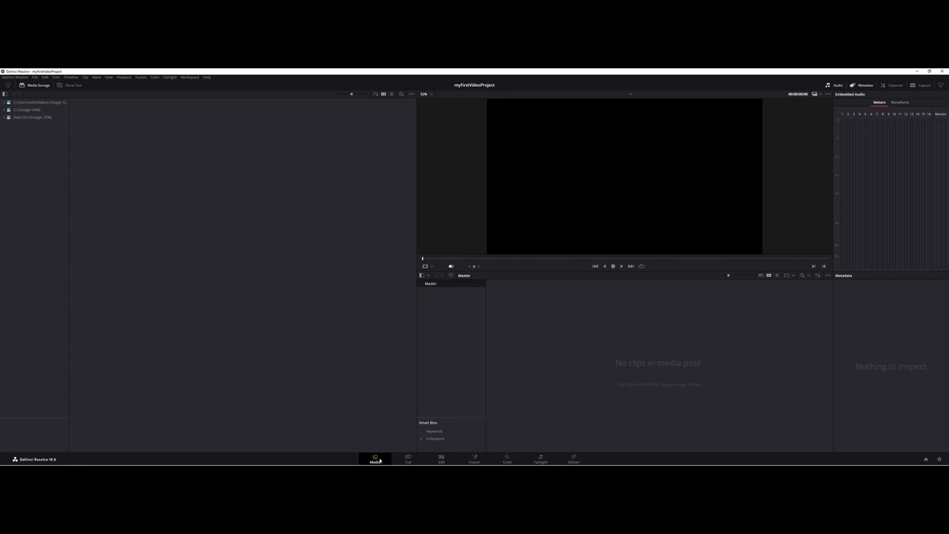
mouse_move(635, 382)
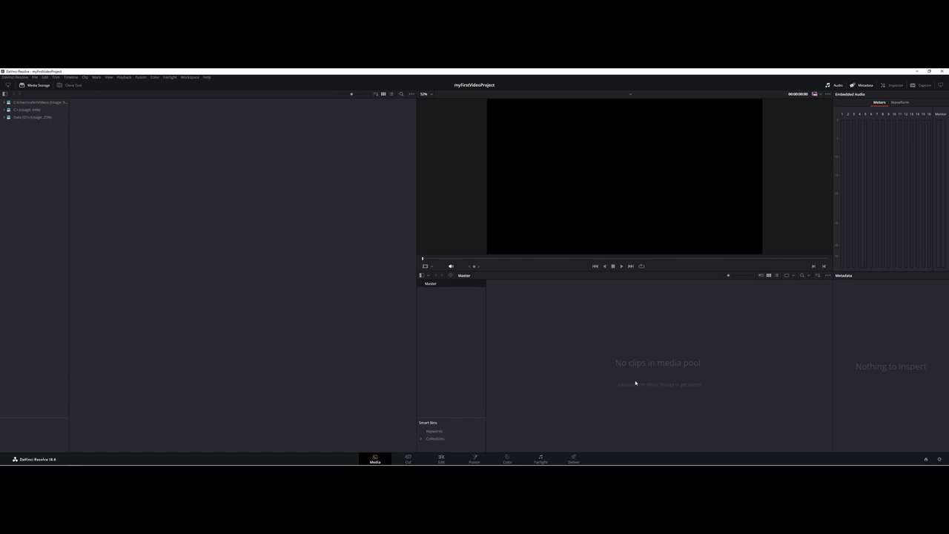
mouse_move(610, 365)
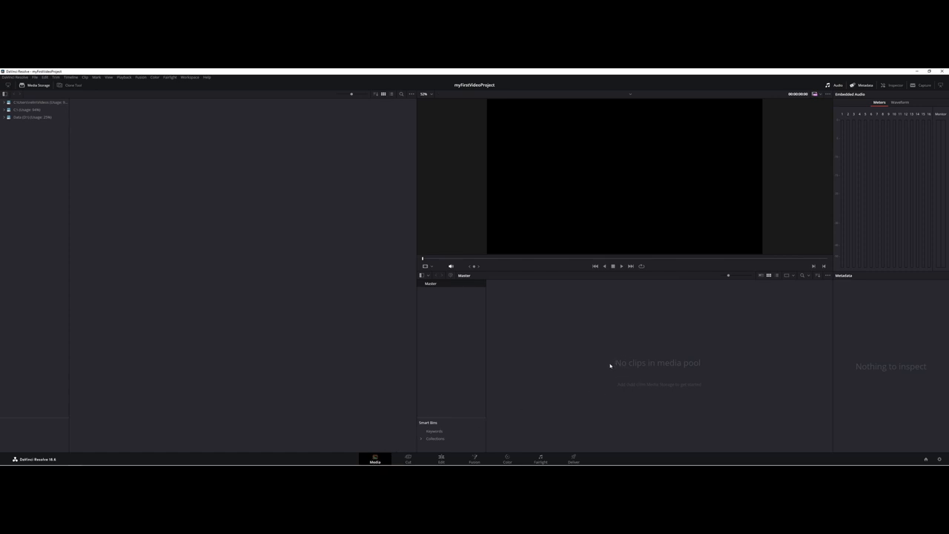
right_click(610, 364)
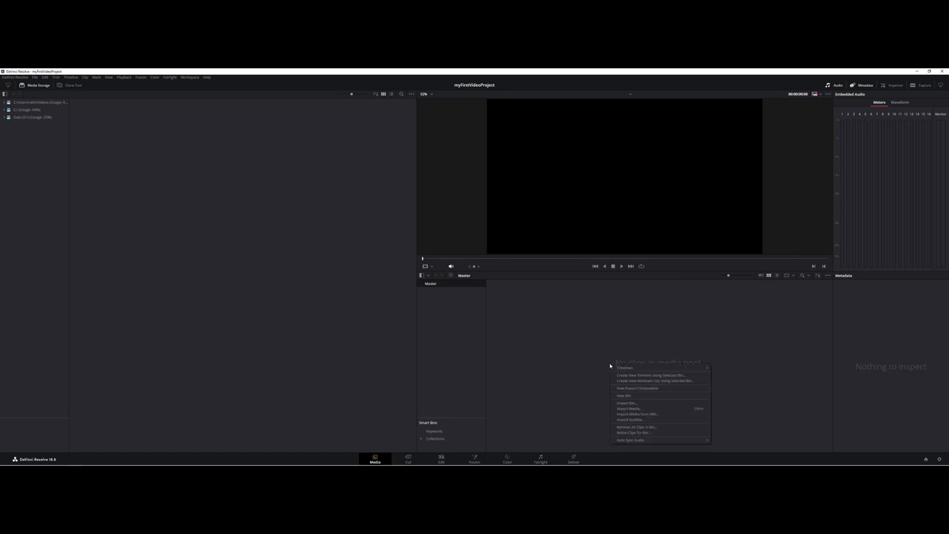
mouse_move(630, 408)
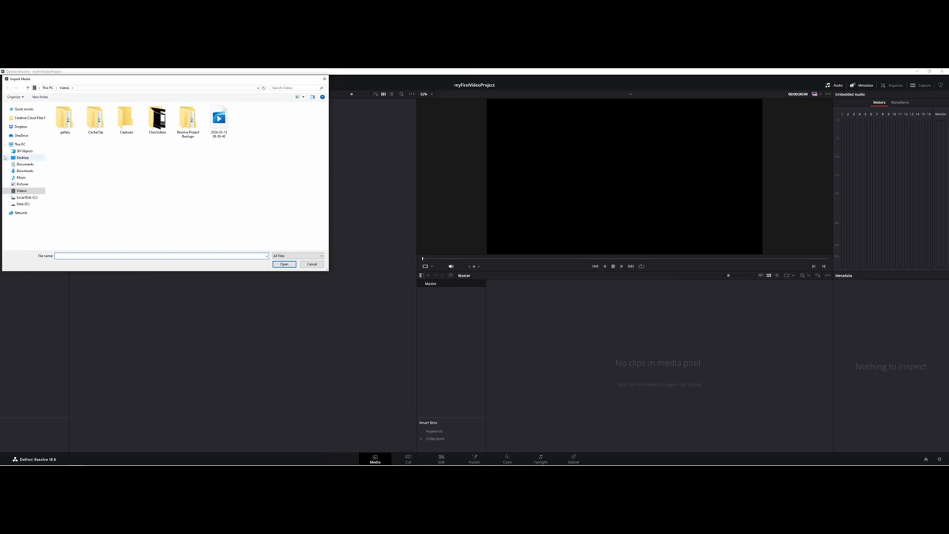
click(23, 157)
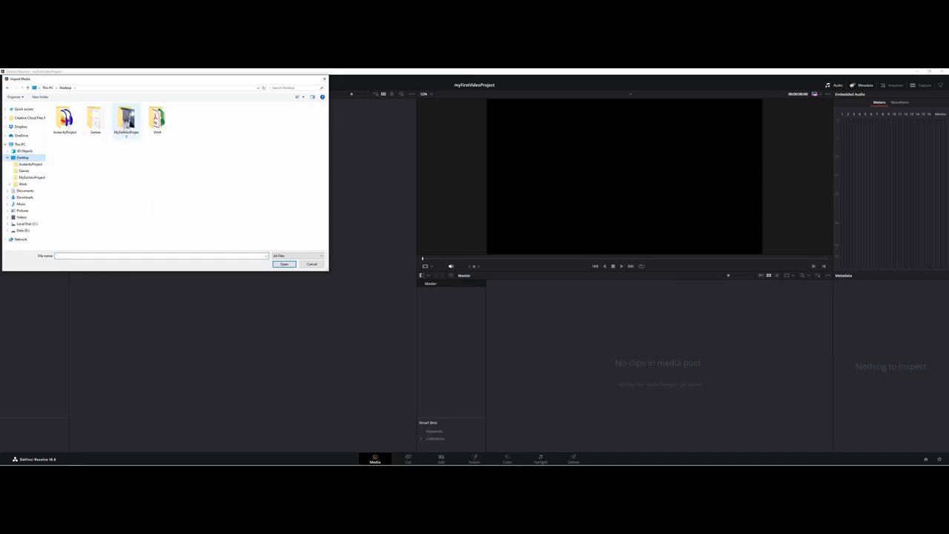
double_click(125, 119)
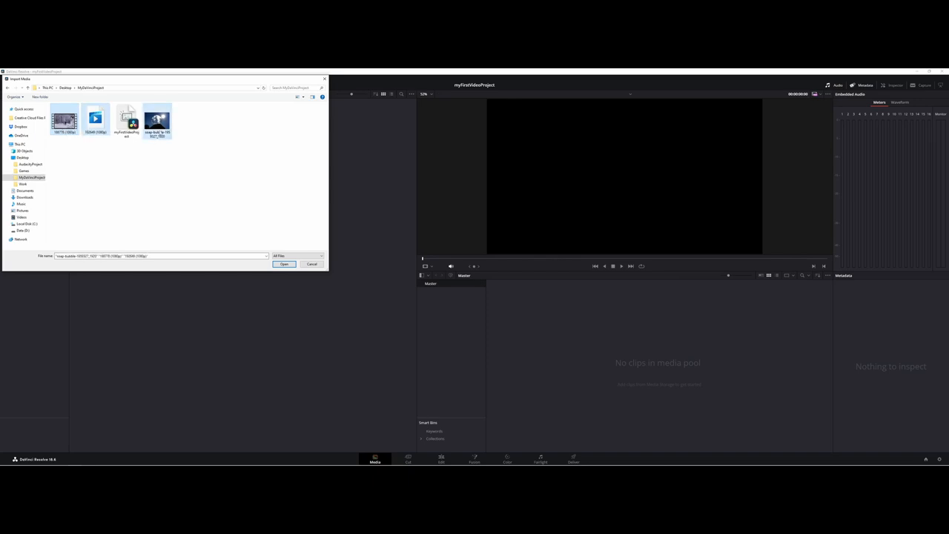
click(284, 264)
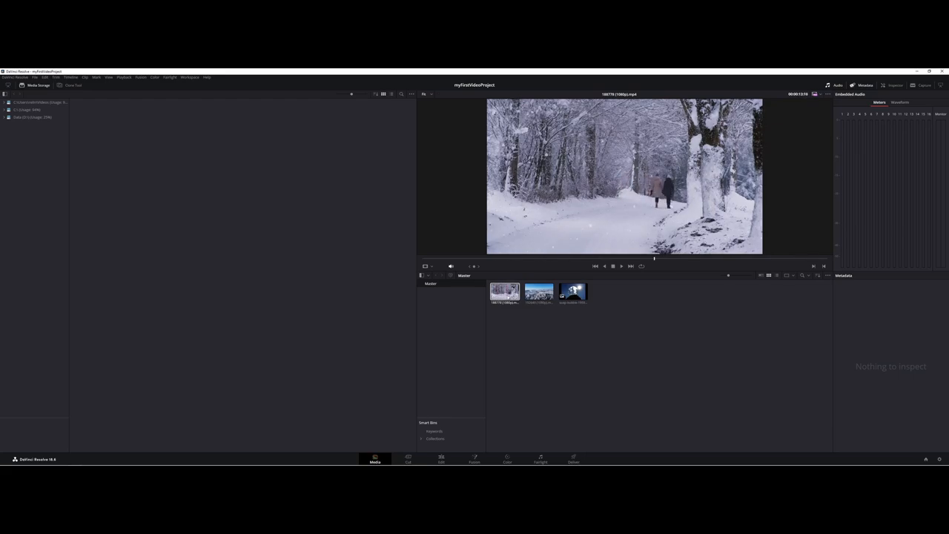
Step: Preview the aerial snowy forest clip and the winter walk clip in the Media Pool
click(539, 291)
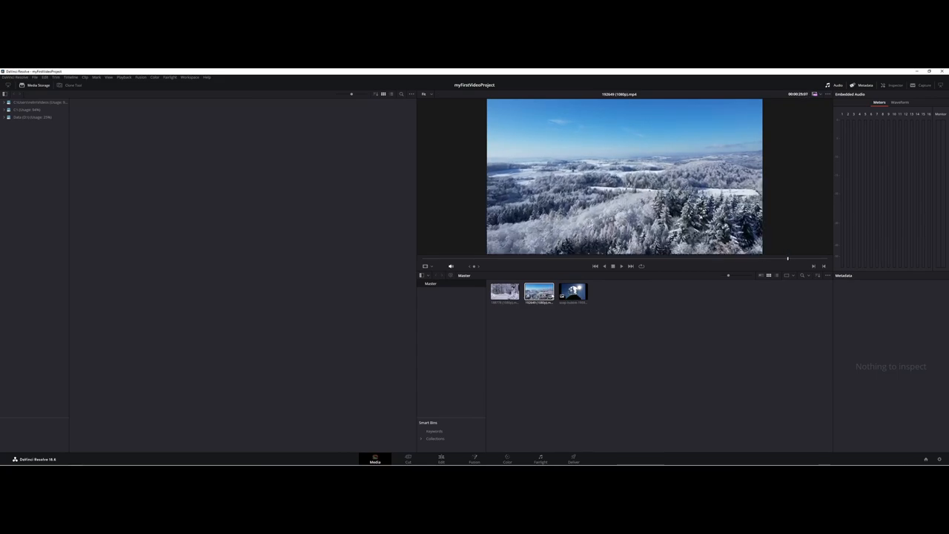
click(572, 291)
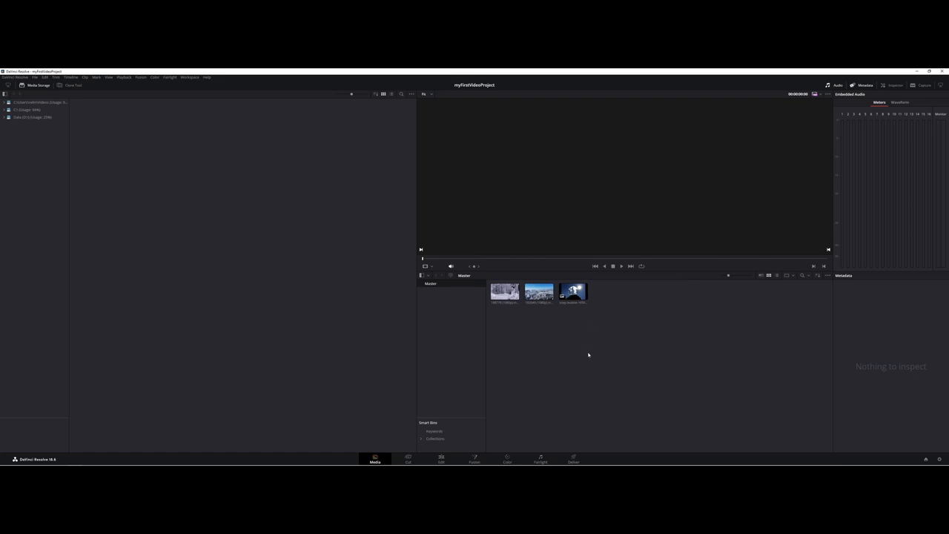
mouse_move(529, 349)
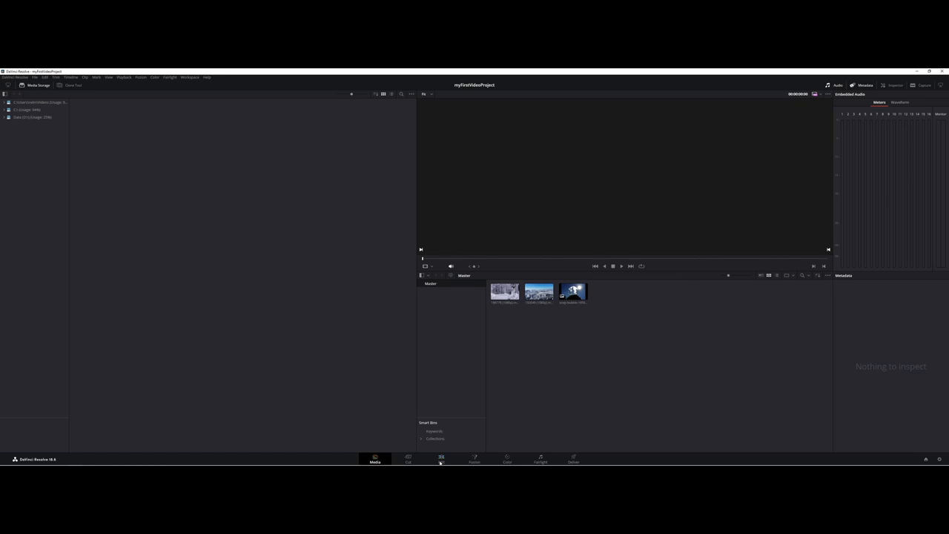
Step: On the Cut page, play back Timeline 1's aerial snowy forest clip, stop, and rewind to the start
click(408, 458)
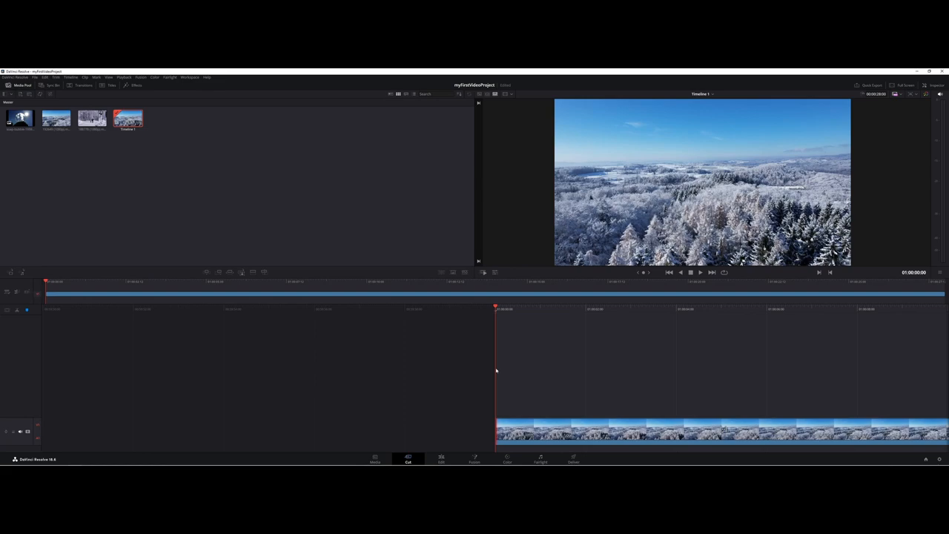
mouse_move(662, 277)
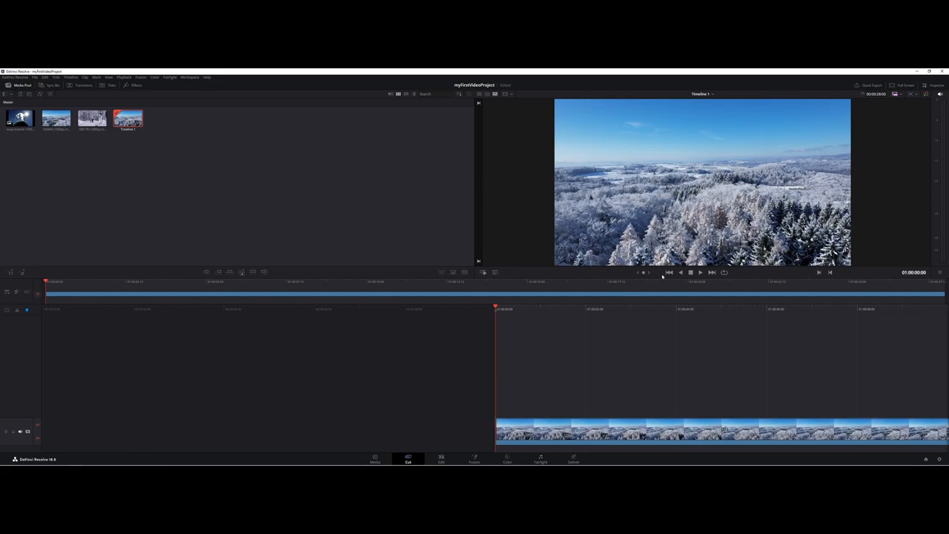
mouse_move(700, 272)
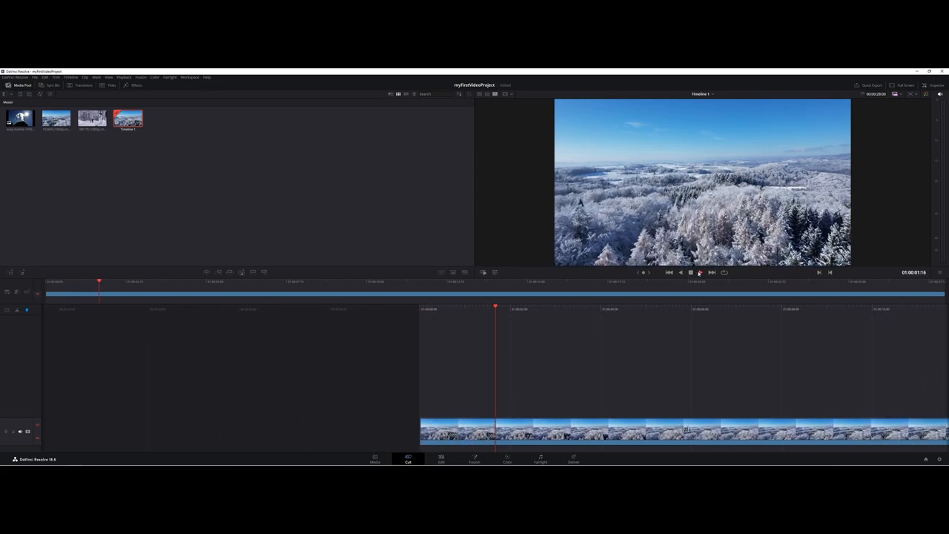
click(700, 272)
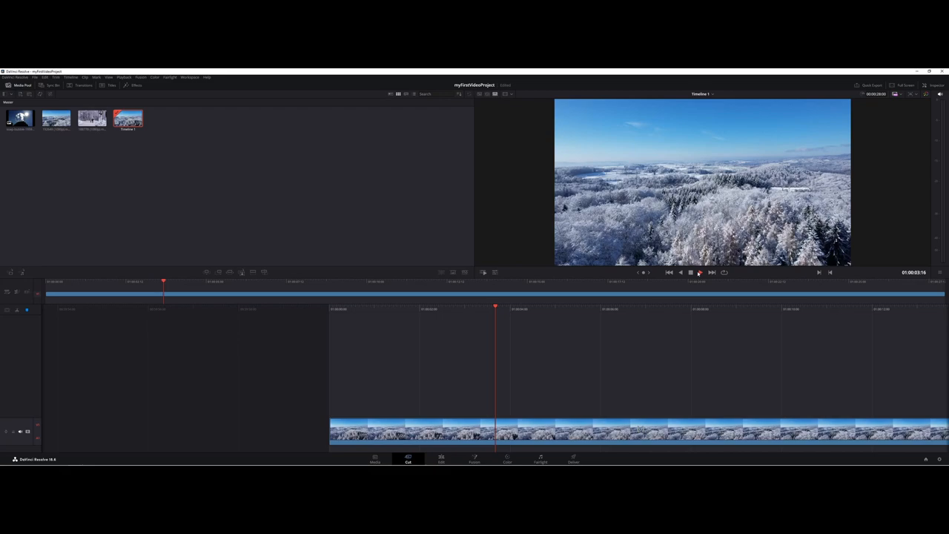
click(700, 272)
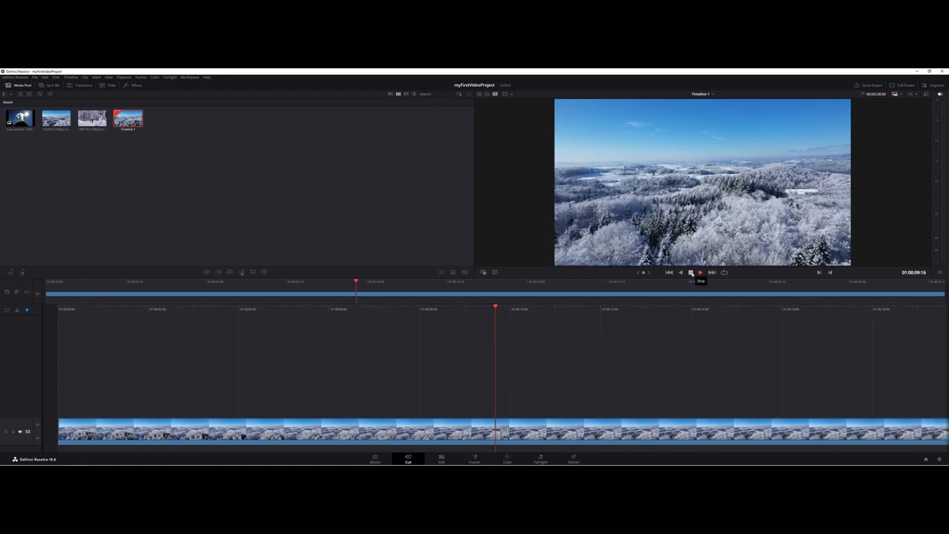
click(700, 272)
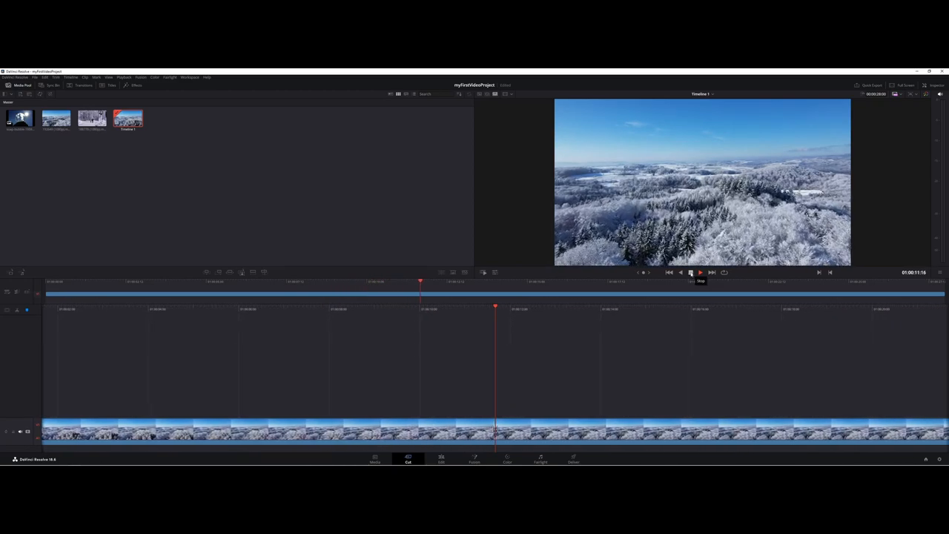
click(667, 273)
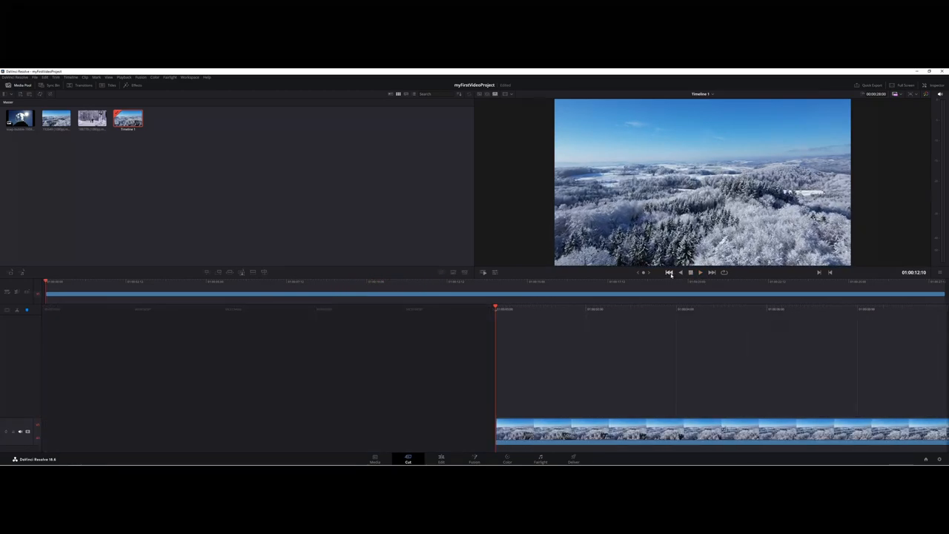
click(668, 272)
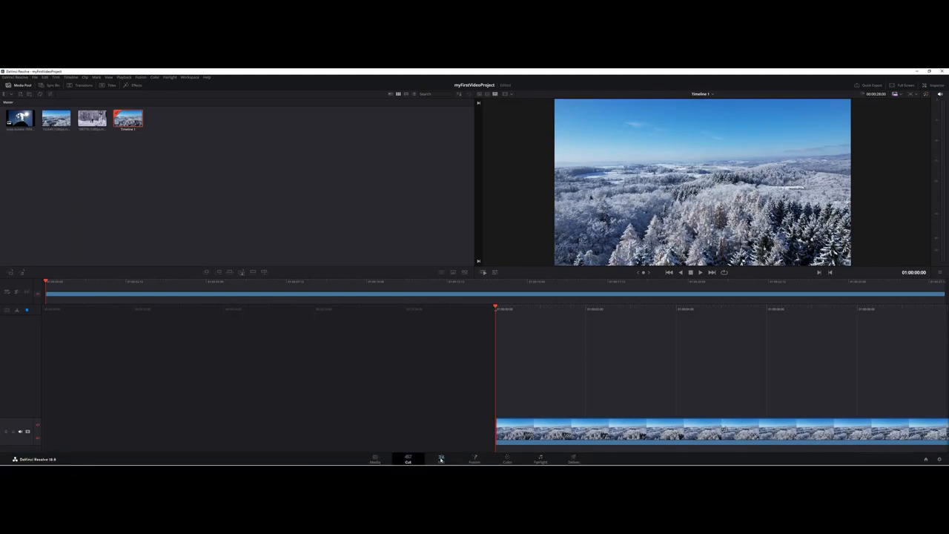
Step: Switch to the Edit page and bring Timeline 1 up from the Media Pool
click(441, 458)
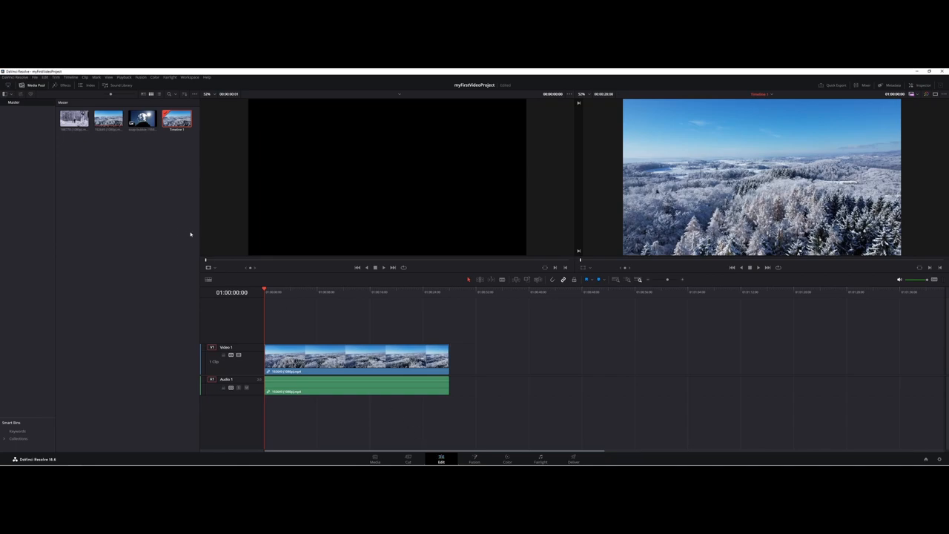
mouse_move(186, 219)
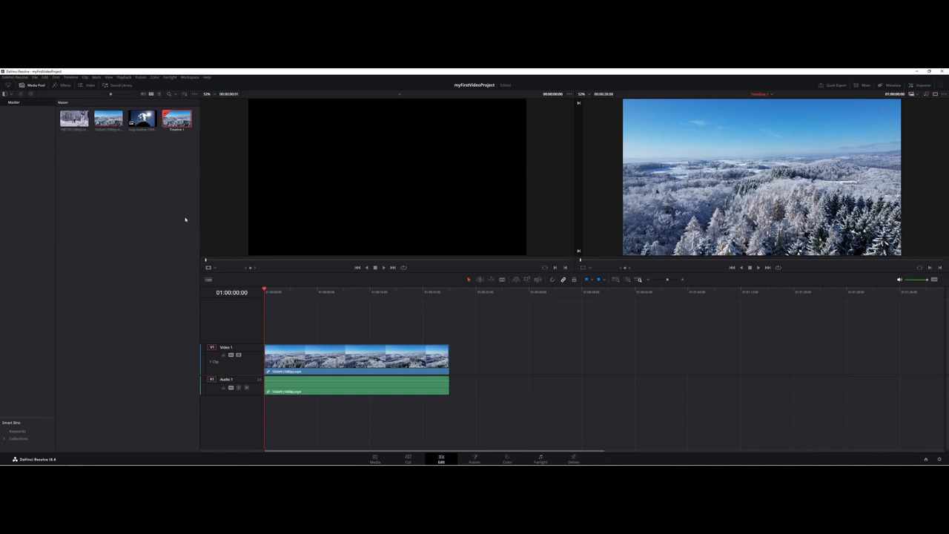
mouse_move(174, 151)
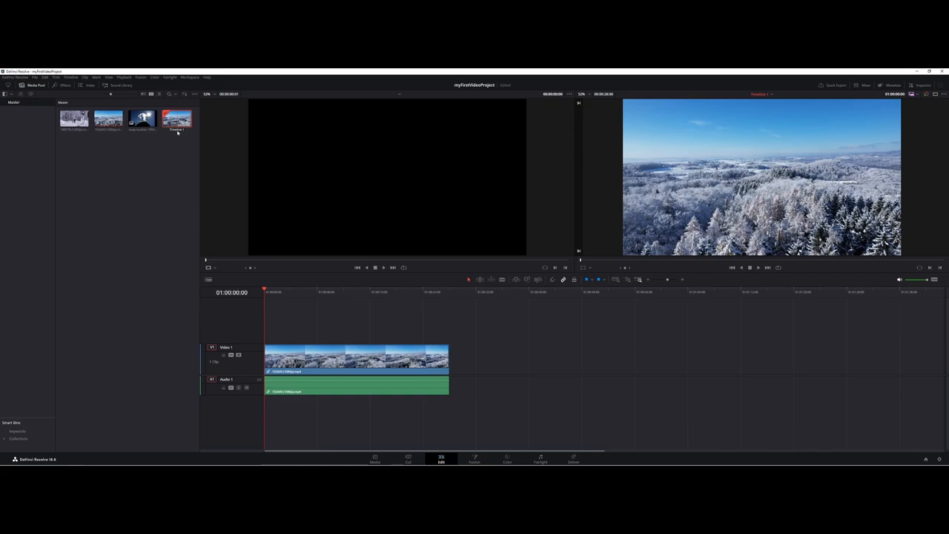
click(74, 119)
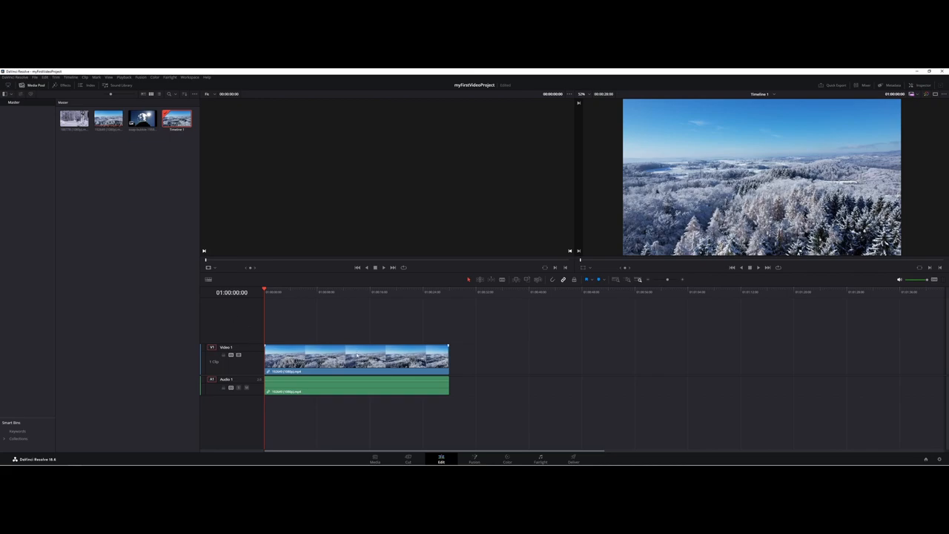
mouse_move(311, 373)
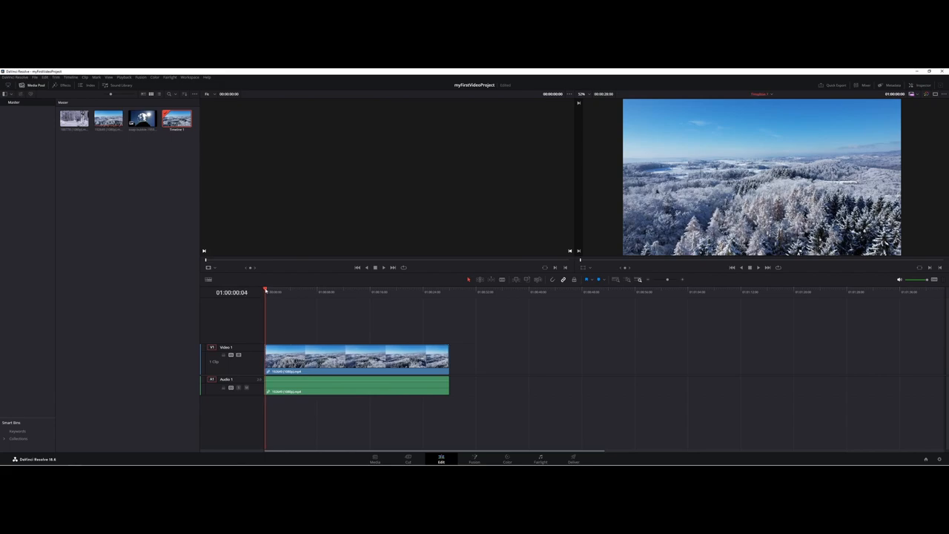
Step: Scrub the playhead through the aerial forest clip from start toward its end
click(326, 291)
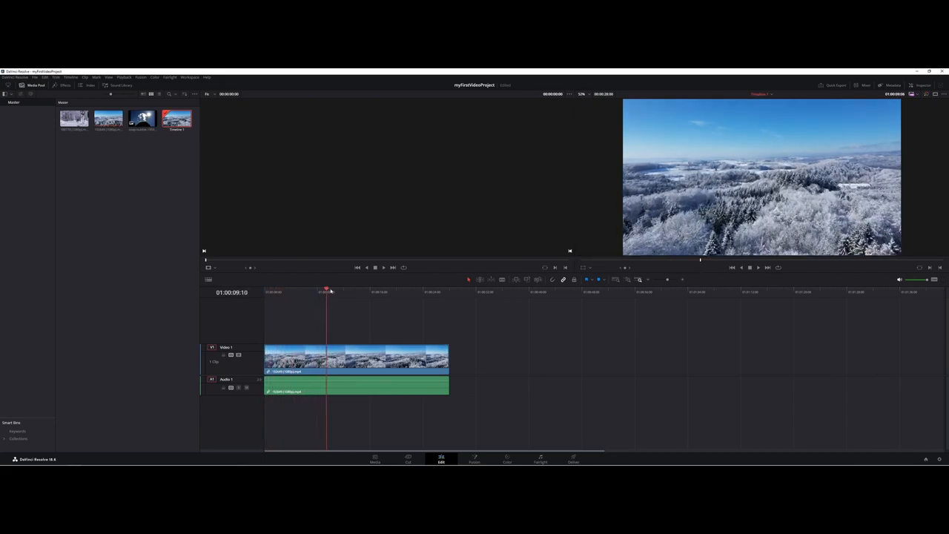
click(425, 291)
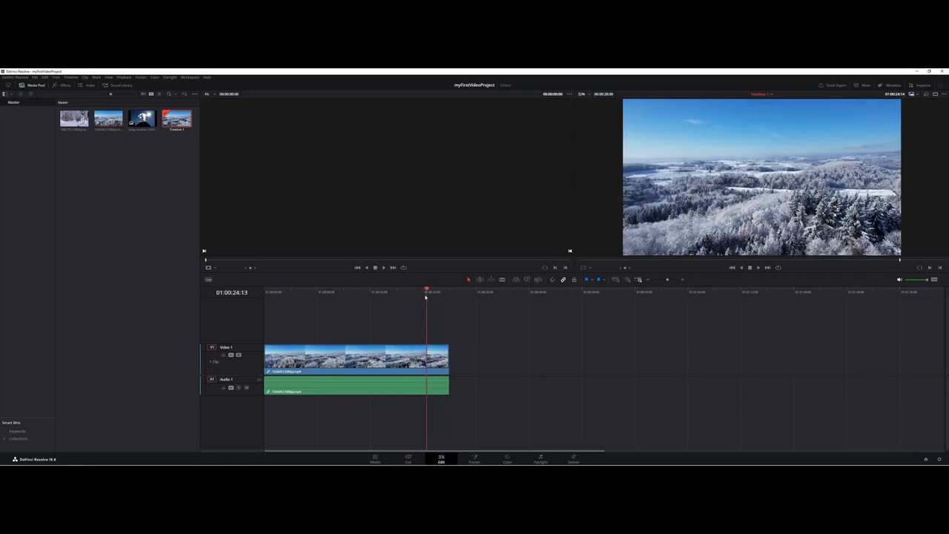
click(400, 291)
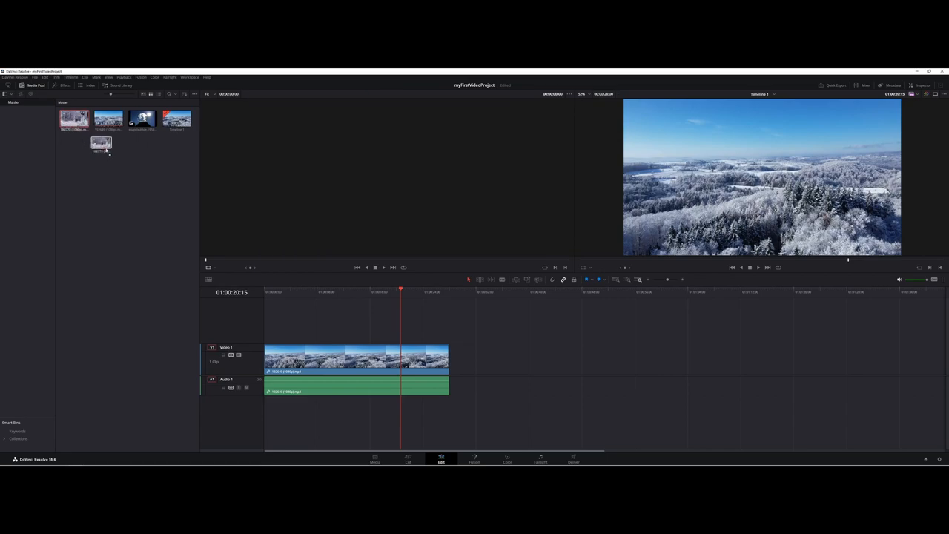
Step: Append the snowy path clip after the aerial clip on Video 1 and scrub through it
drag(100, 143, 528, 363)
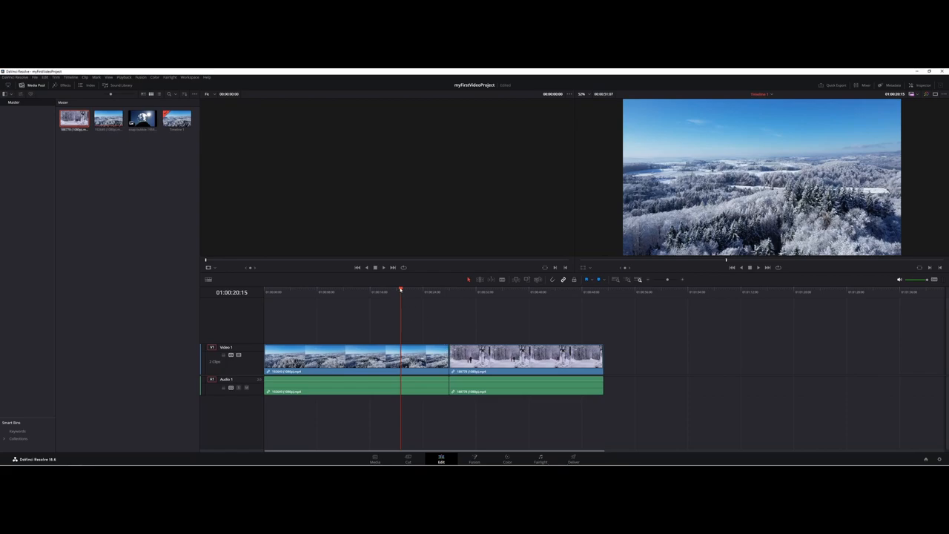
click(437, 292)
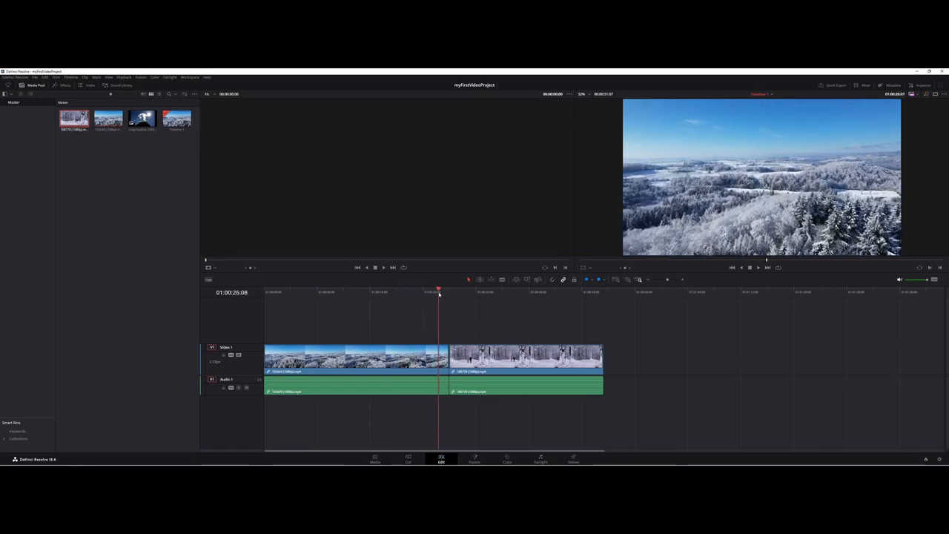
click(454, 291)
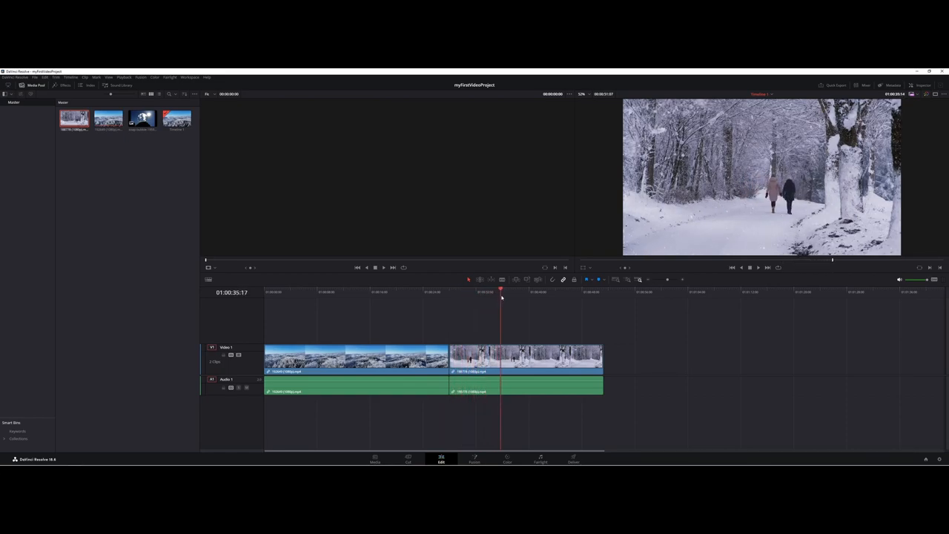
click(559, 292)
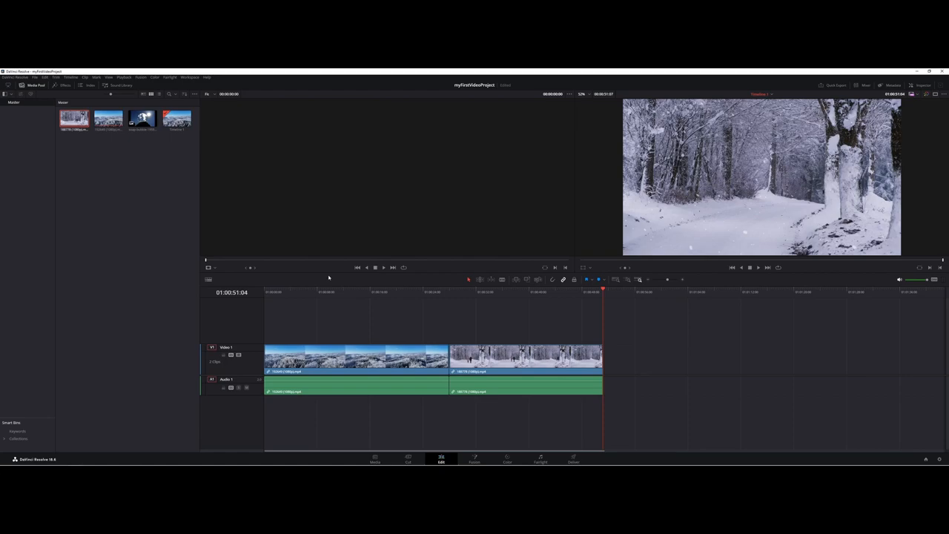
mouse_move(117, 149)
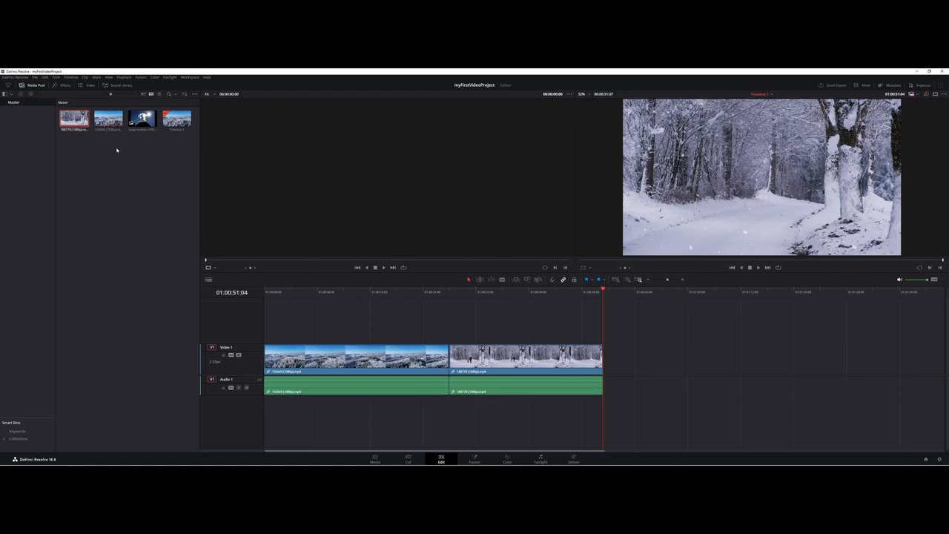
Step: Place the soap bubble photo on Video 2 above the clip join, then return the playhead to the first clip
click(141, 118)
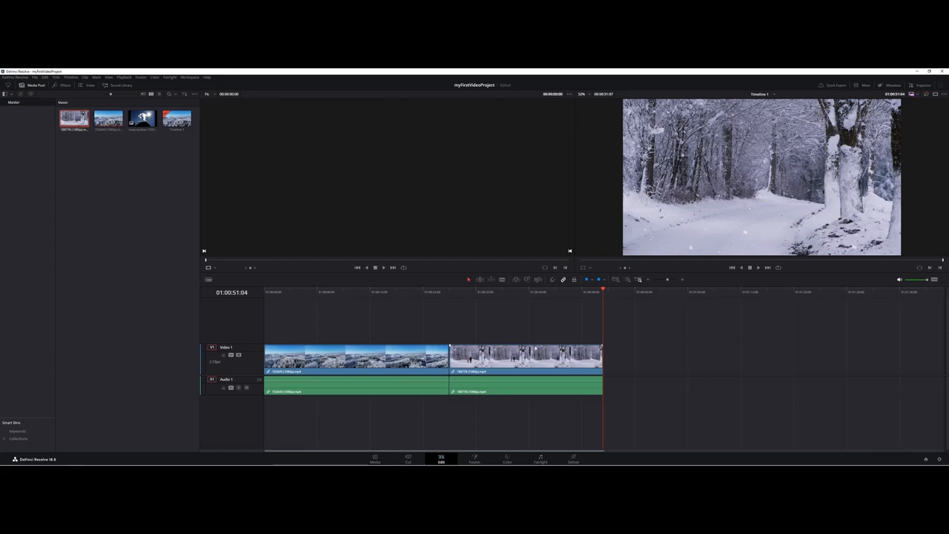
mouse_move(128, 161)
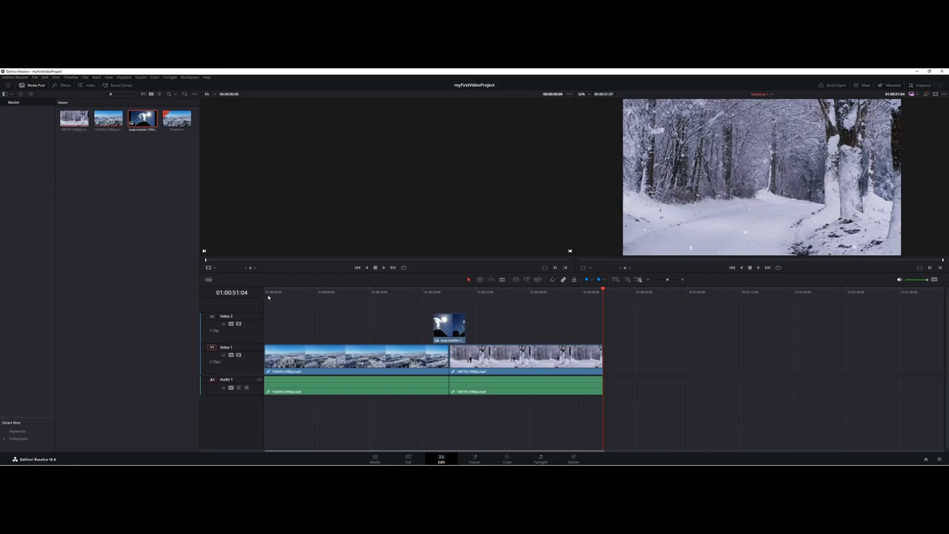
click(319, 291)
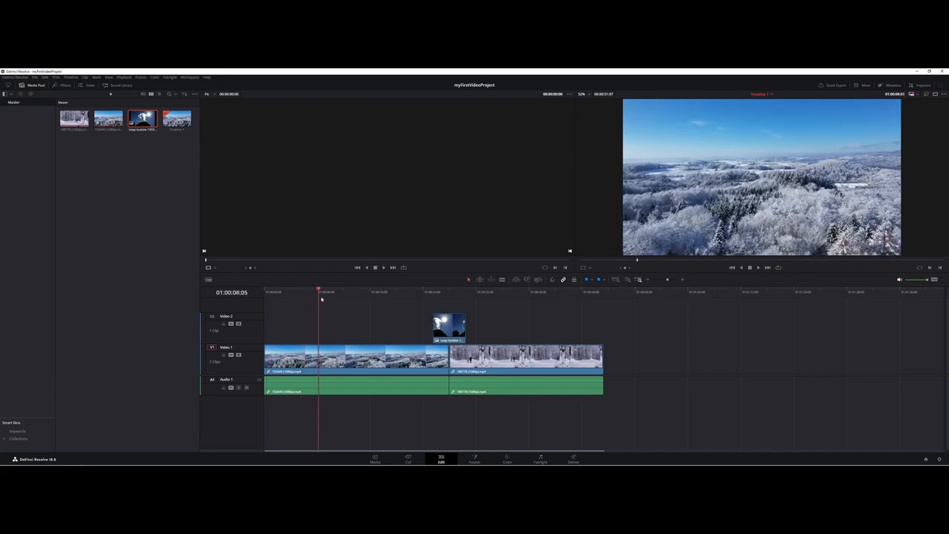
Step: Scrub across the soap bubble overlay to check it, then bring up the File menu for saving
click(384, 291)
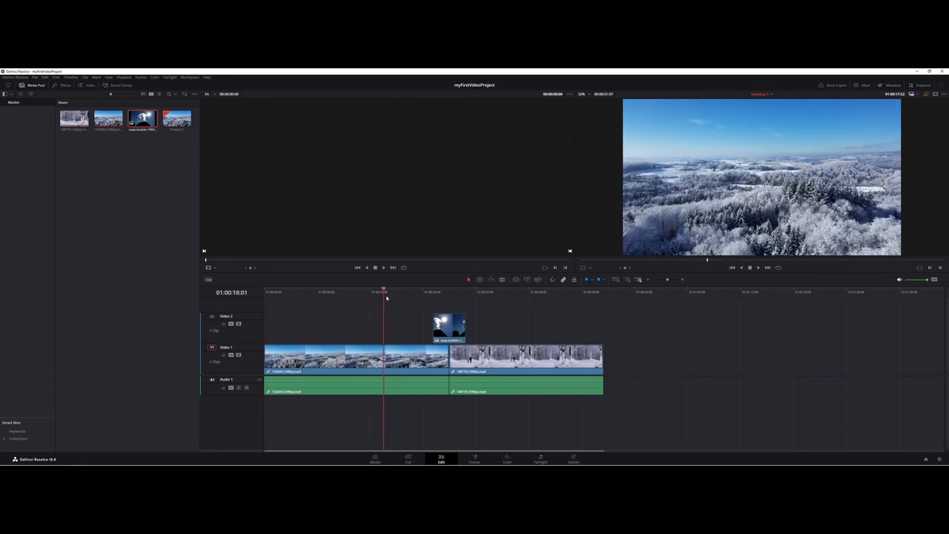
click(440, 292)
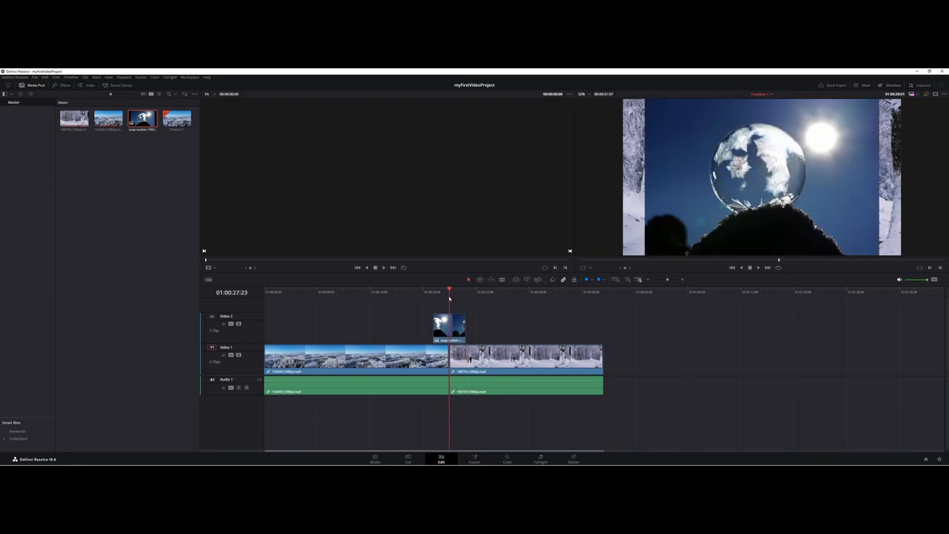
click(434, 291)
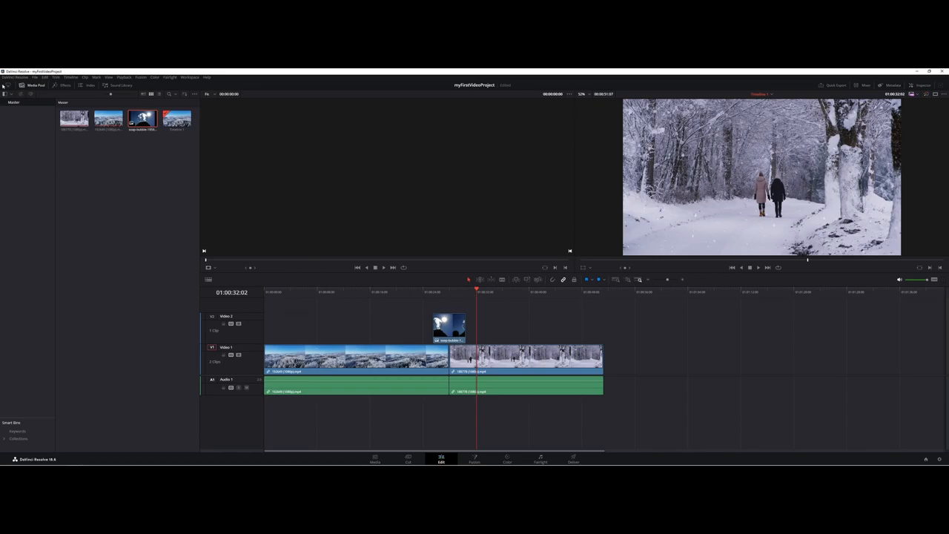
click(35, 77)
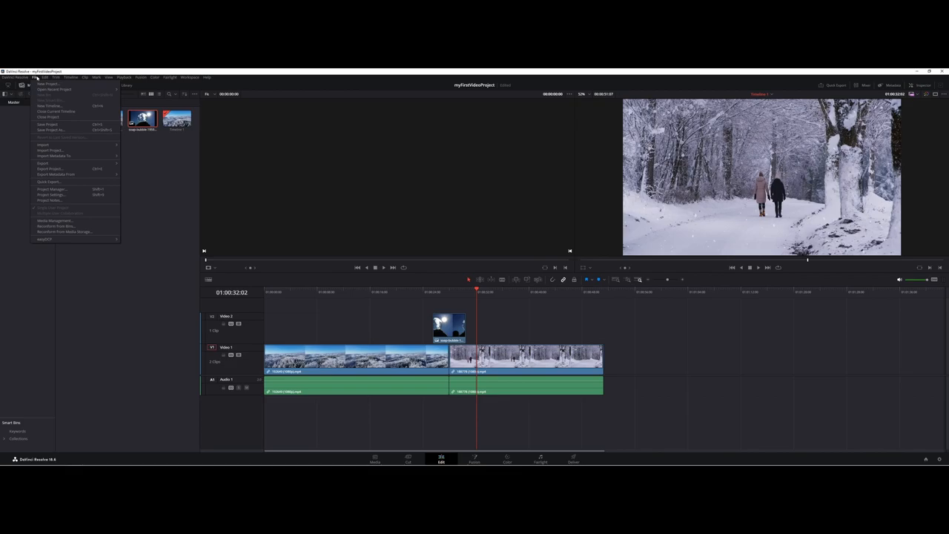